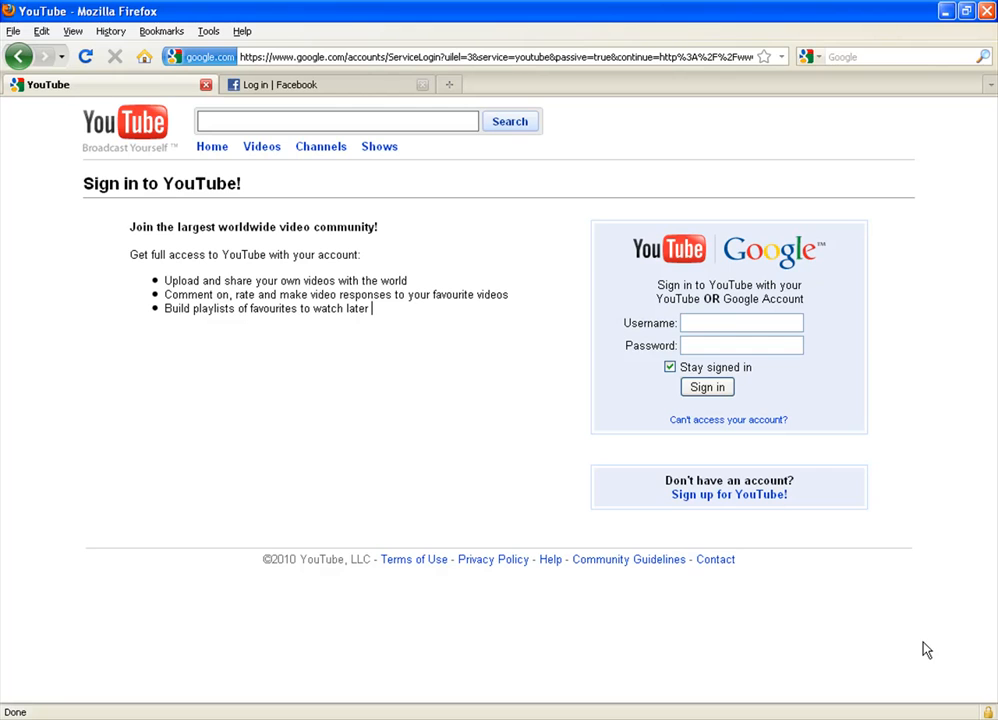
{"action": "mouse_move", "coordinate": [28, 244]}
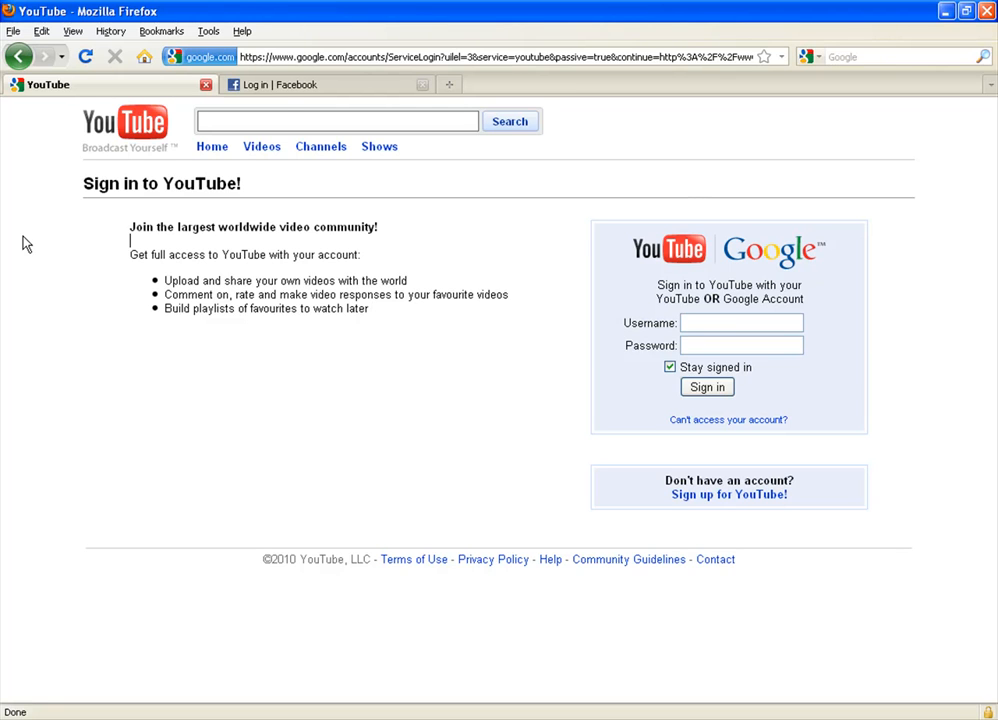
{"action": "mouse_move", "coordinate": [198, 136]}
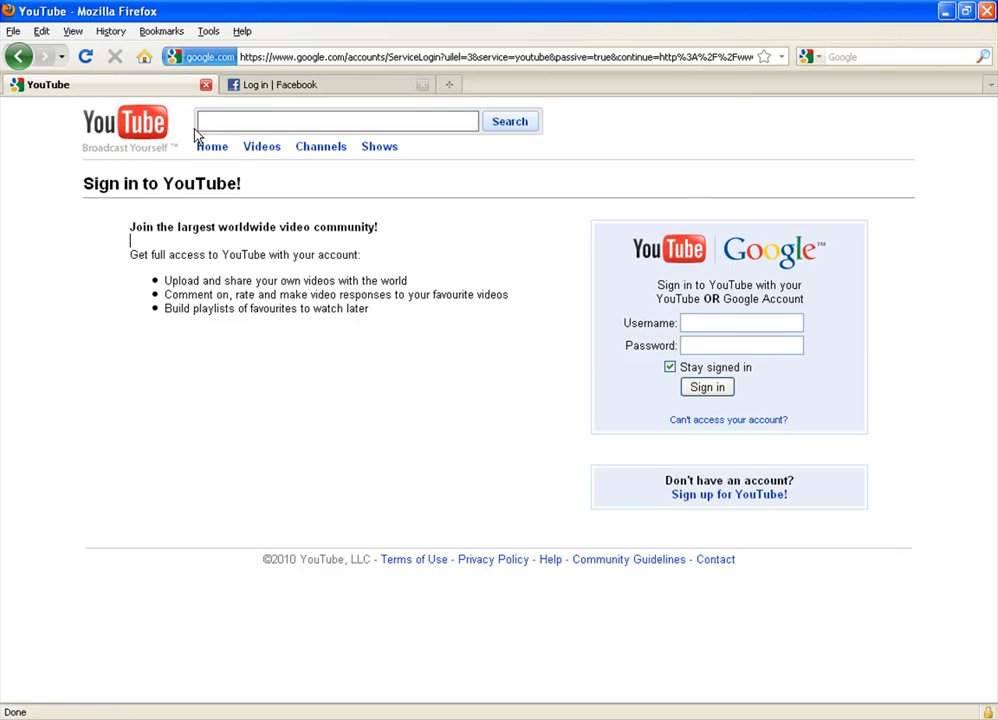
{"action": "mouse_move", "coordinate": [10, 144]}
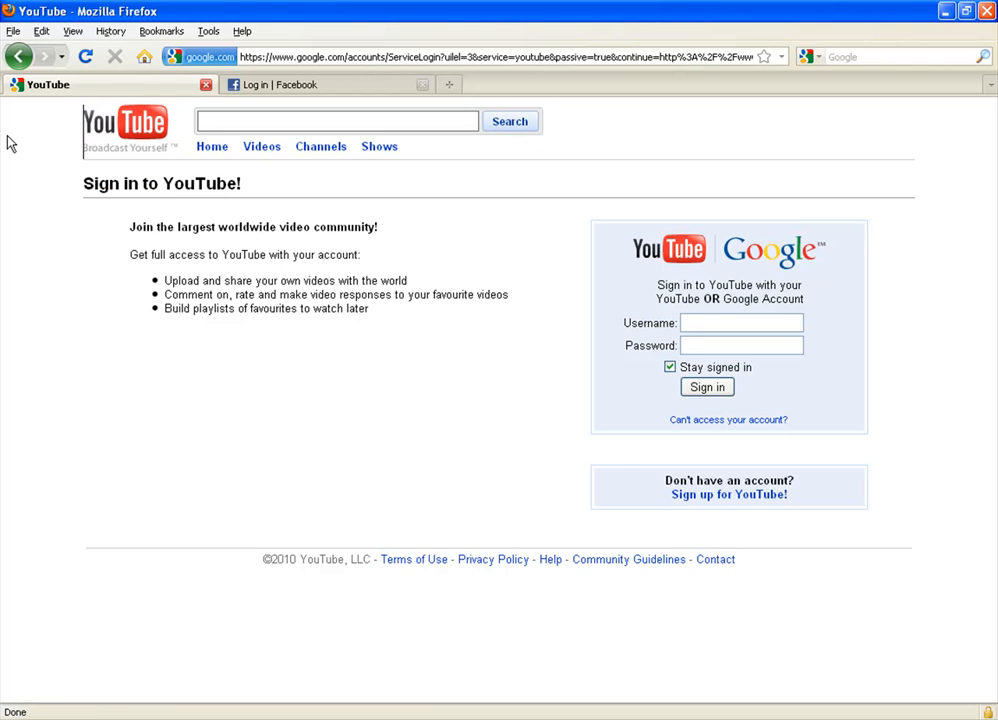
{"action": "mouse_move", "coordinate": [140, 140]}
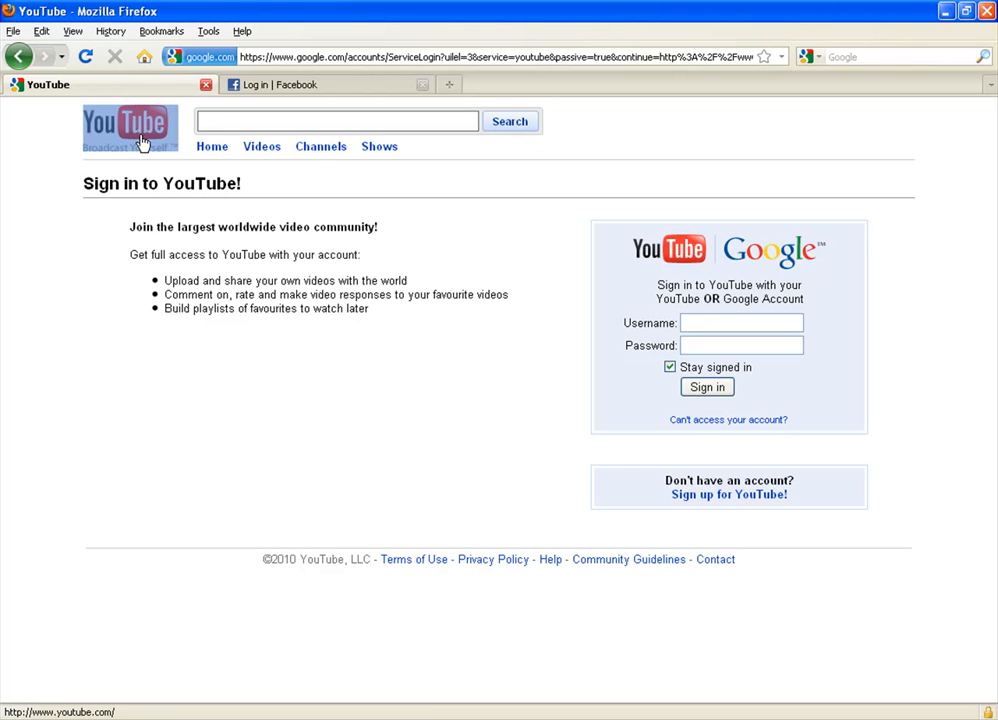
Bring up the context menu for the YouTube logo image on the sign-in page
{"action": "right_click", "coordinate": [132, 128]}
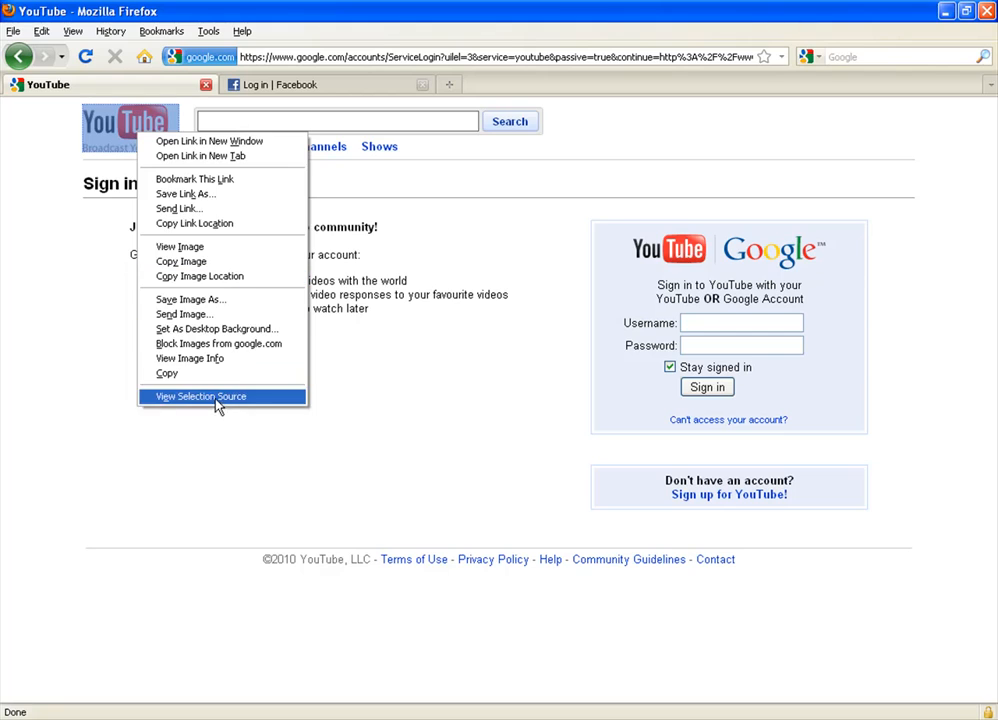
{"action": "left_click", "coordinate": [200, 396]}
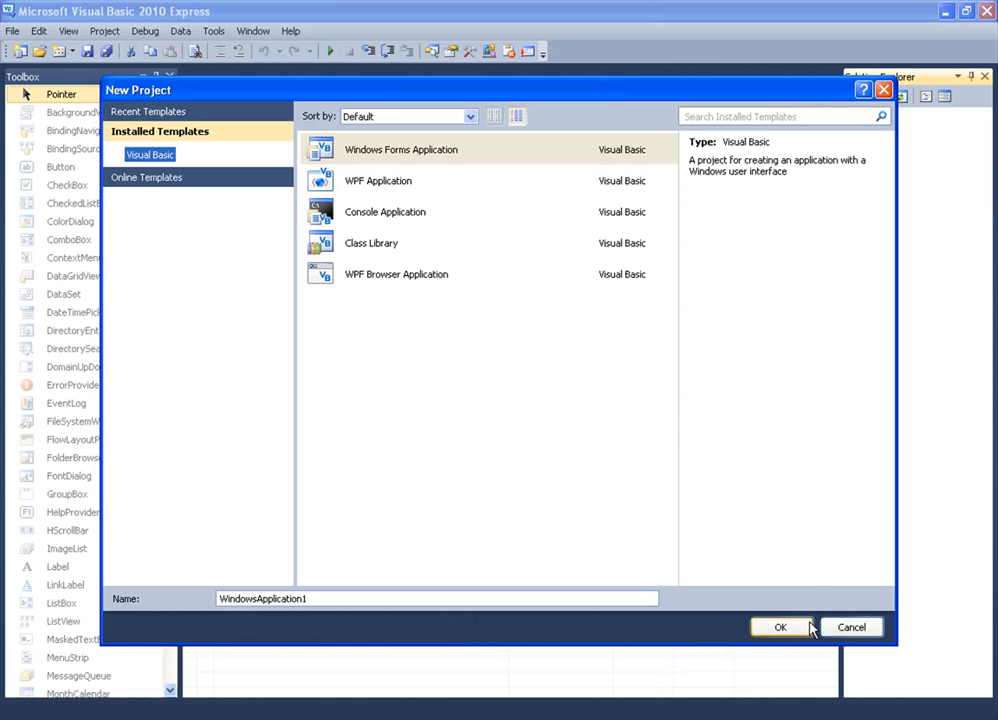
Cancel the first New Project dialog, then create a Windows Forms project named Html Elements
{"action": "left_click", "coordinate": [780, 628]}
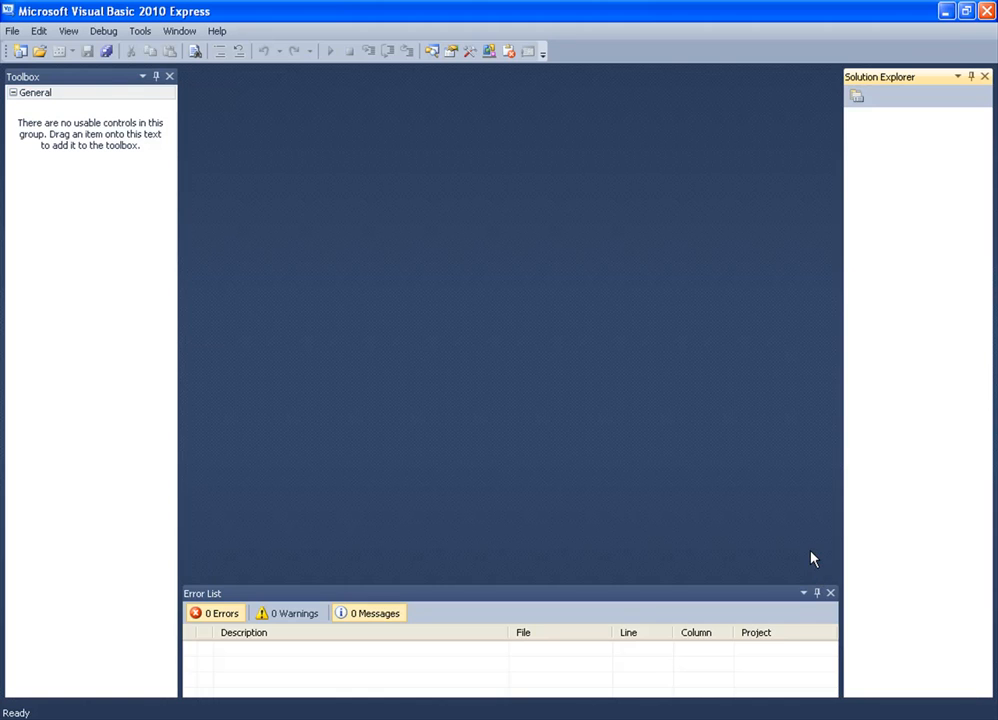
{"action": "mouse_move", "coordinate": [804, 554]}
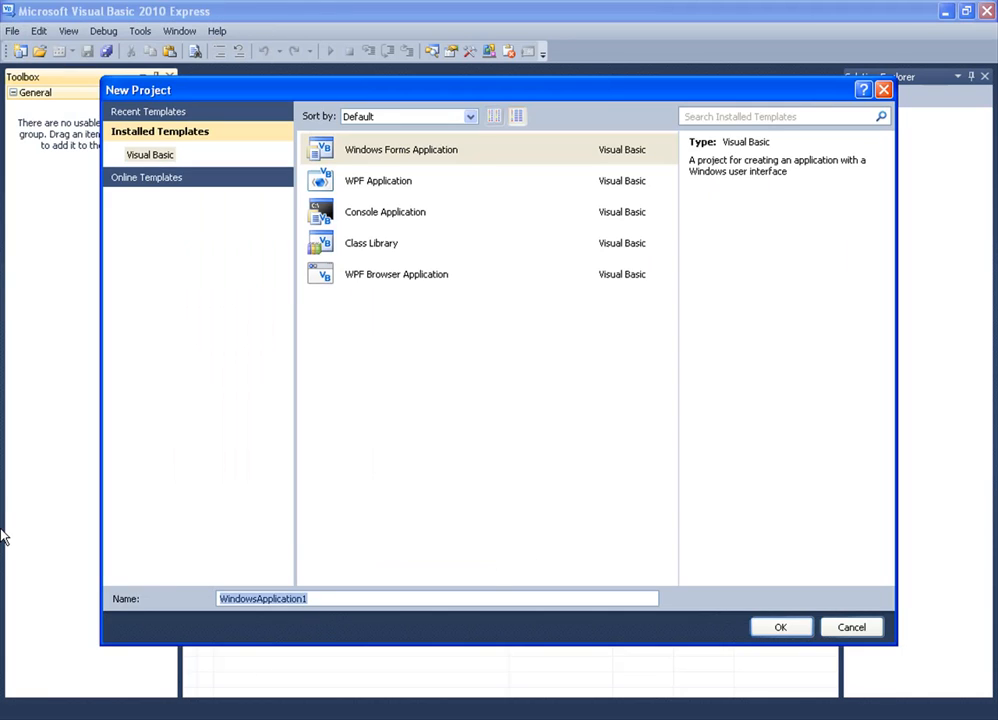
{"action": "type", "text": "Html Elements"}
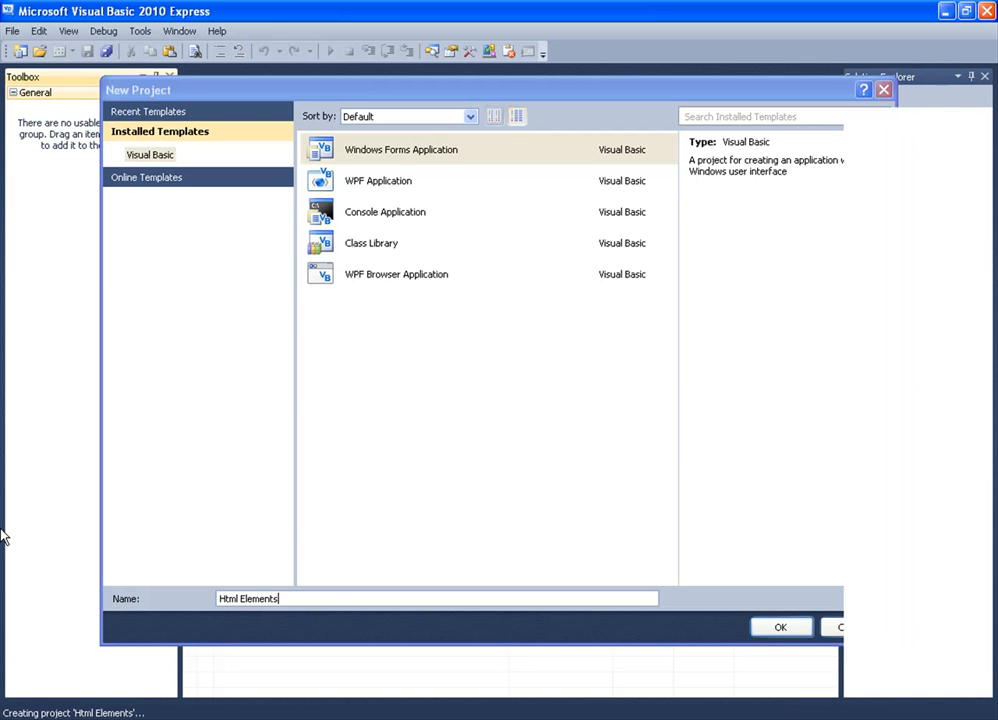
{"action": "left_click", "coordinate": [780, 628]}
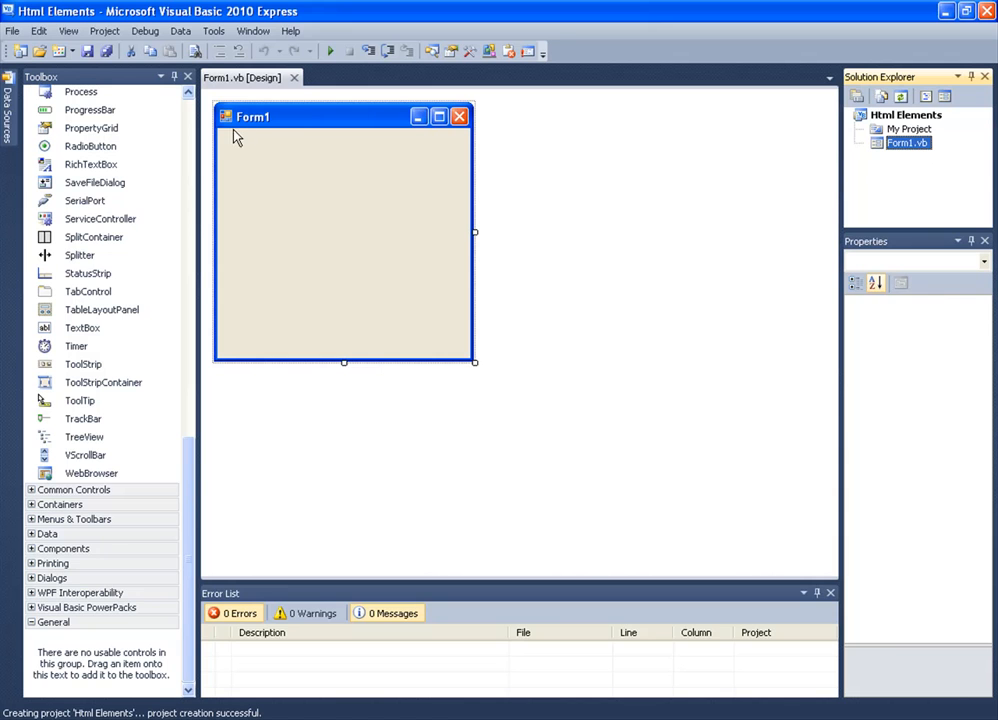
Enlarge Form1 to fill the design area and add a button and a web browser stretched across it
{"action": "left_click", "coordinate": [908, 142]}
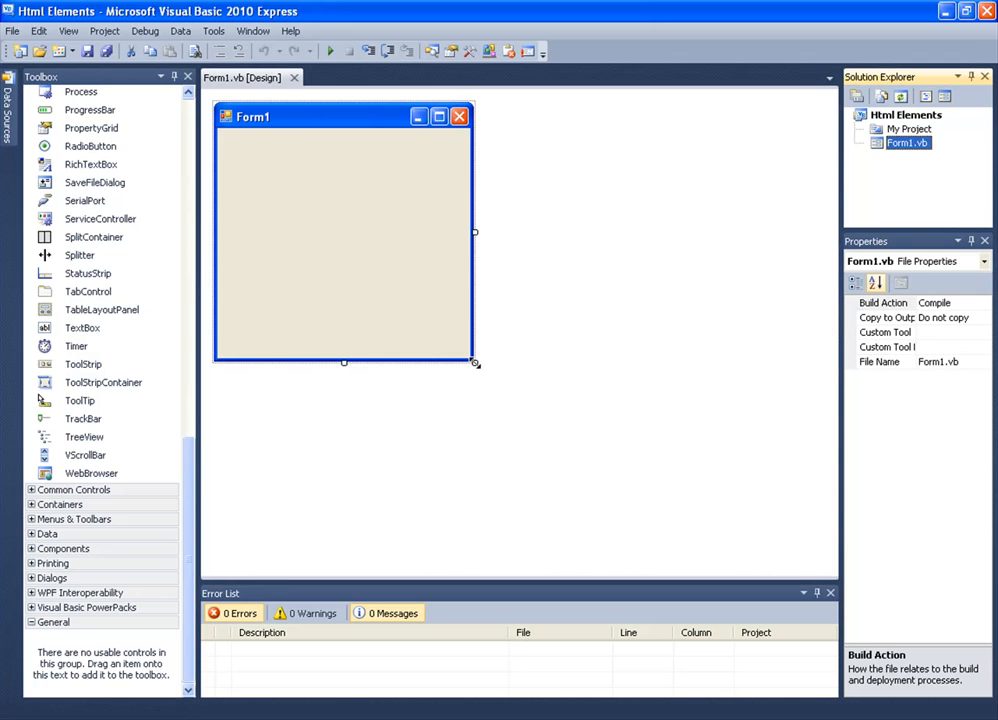
{"action": "left_click_drag", "start_coordinate": [476, 364], "coordinate": [818, 564]}
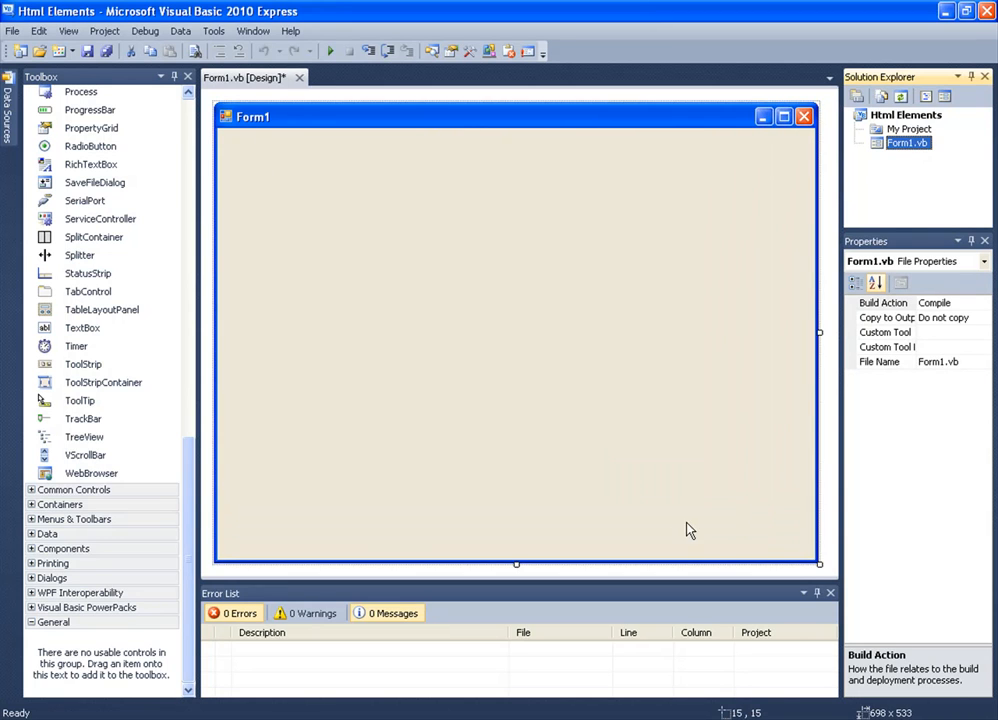
{"action": "scroll", "scroll_direction": "up", "scroll_amount": 3}
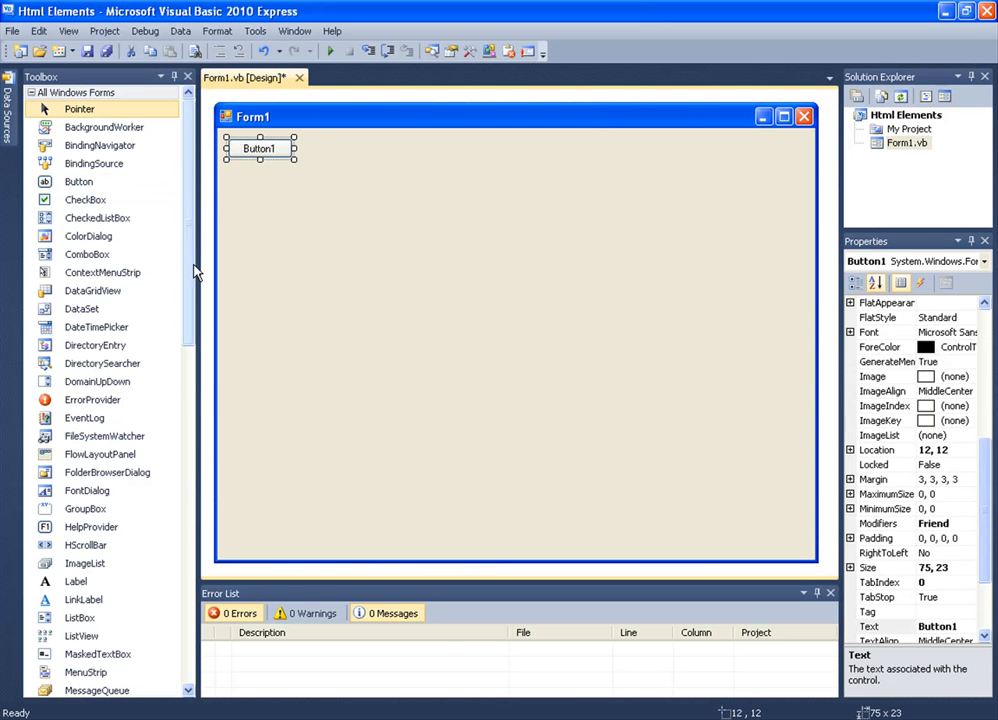
{"action": "scroll", "scroll_direction": "down", "scroll_amount": 3}
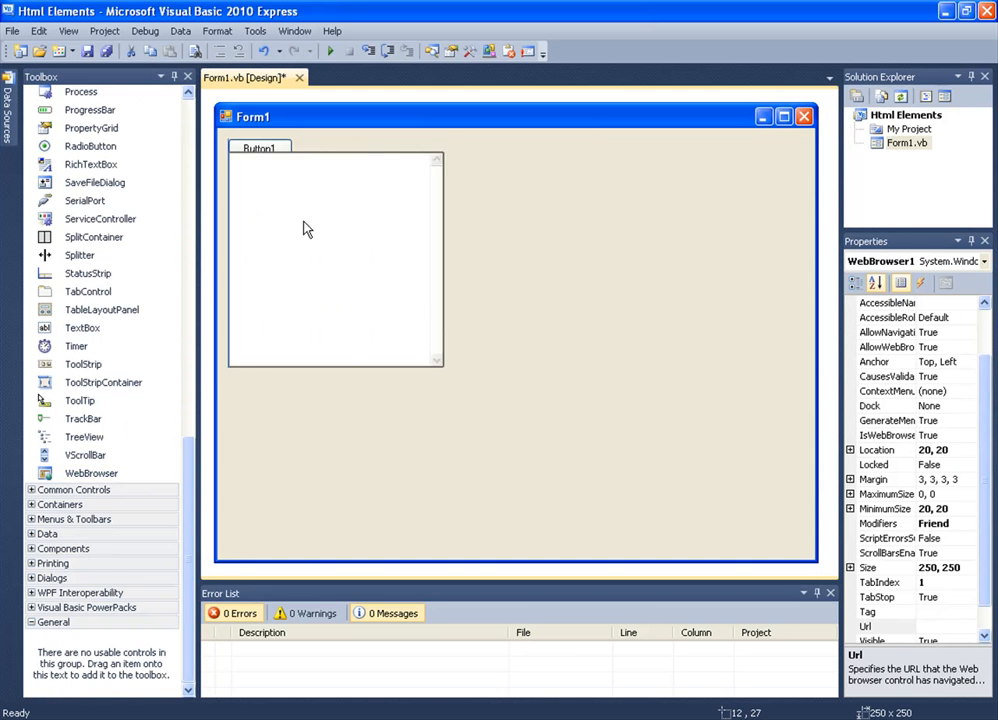
{"action": "left_click_drag", "start_coordinate": [444, 358], "coordinate": [820, 380]}
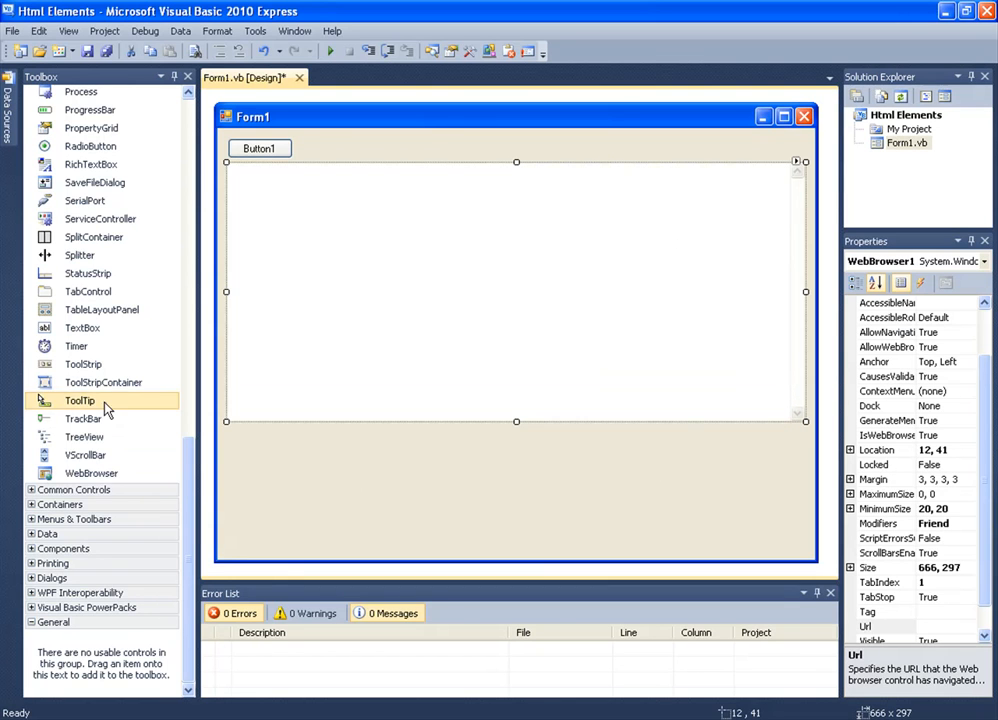
Add a list box, move it to the form's bottom and widen it to span the form
{"action": "scroll", "scroll_direction": "down", "scroll_amount": 3}
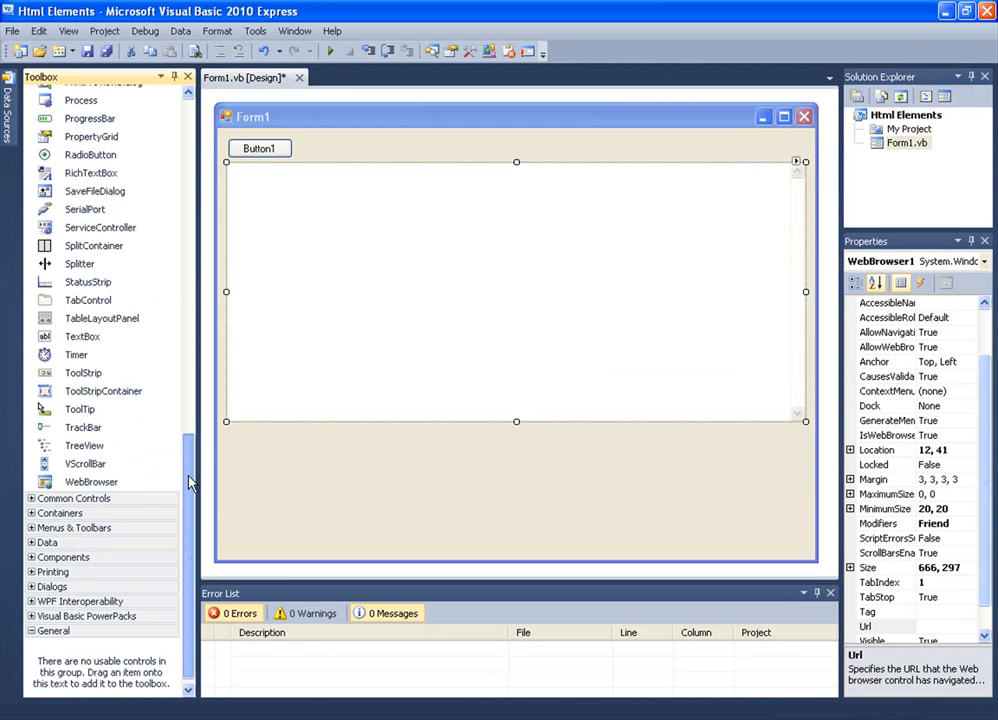
{"action": "scroll", "scroll_direction": "up", "scroll_amount": 3}
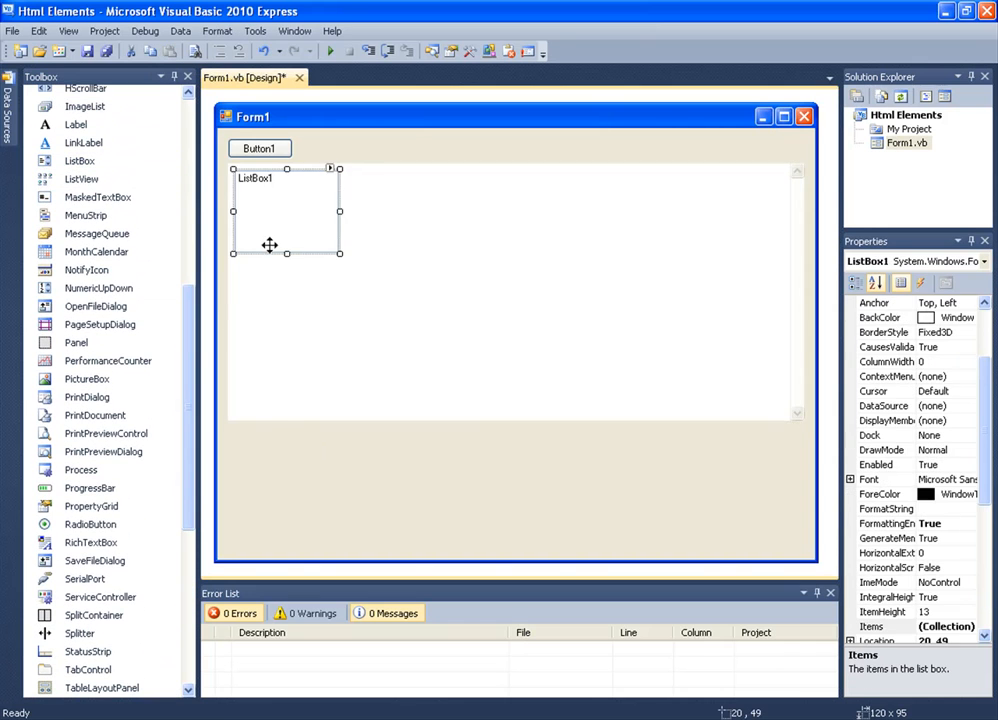
{"action": "left_click_drag", "start_coordinate": [284, 210], "coordinate": [280, 464]}
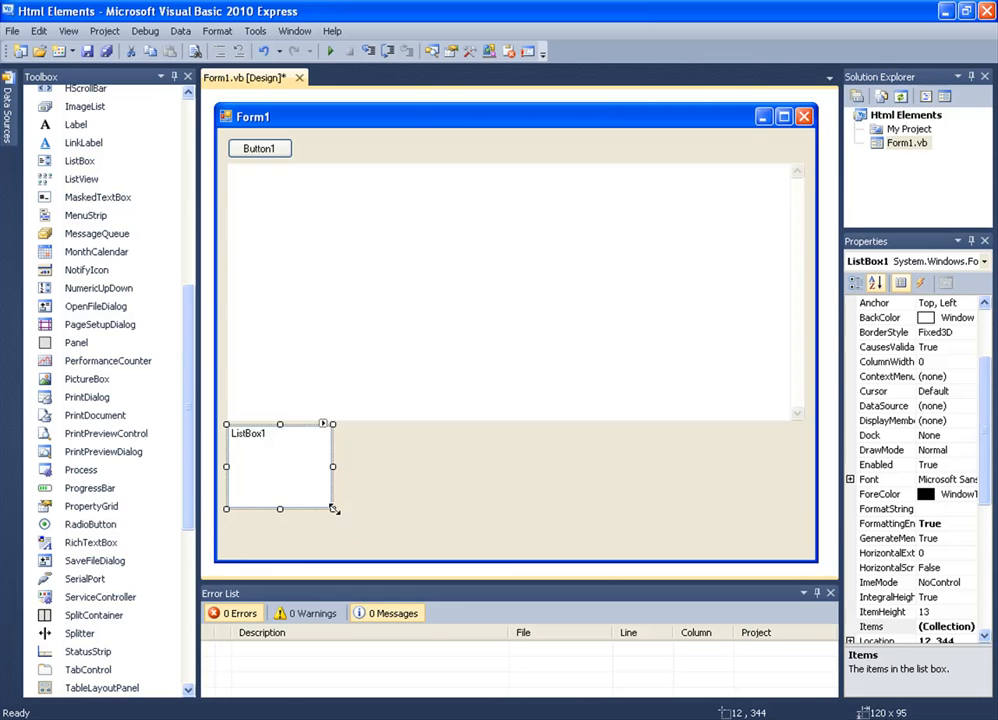
{"action": "left_click_drag", "start_coordinate": [334, 510], "coordinate": [804, 542]}
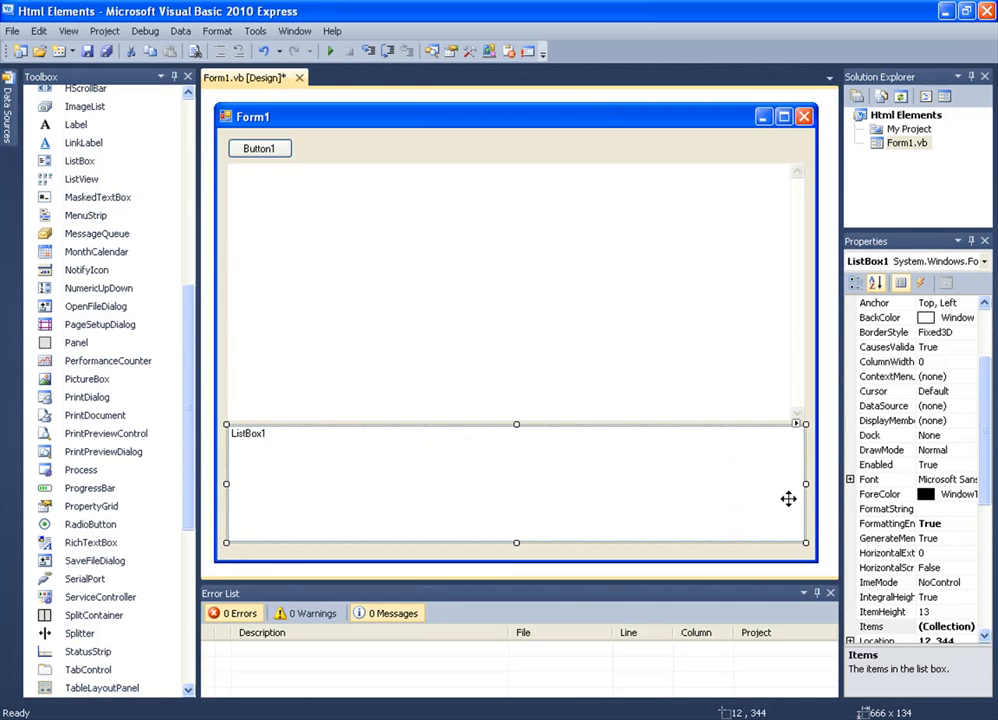
{"action": "mouse_move", "coordinate": [656, 488]}
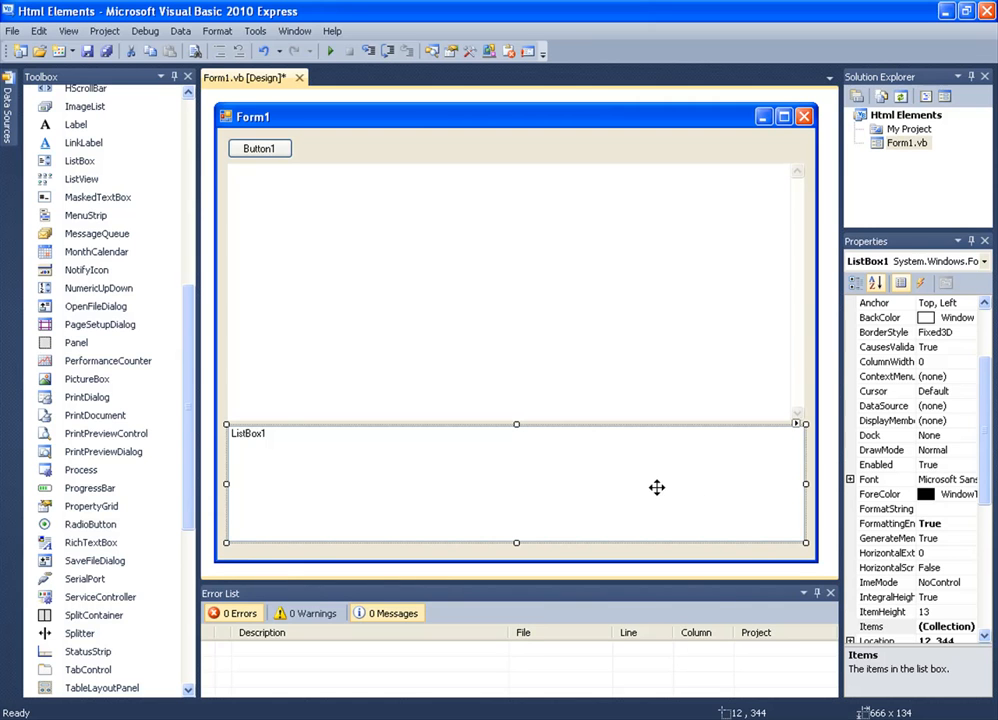
{"action": "mouse_move", "coordinate": [328, 132]}
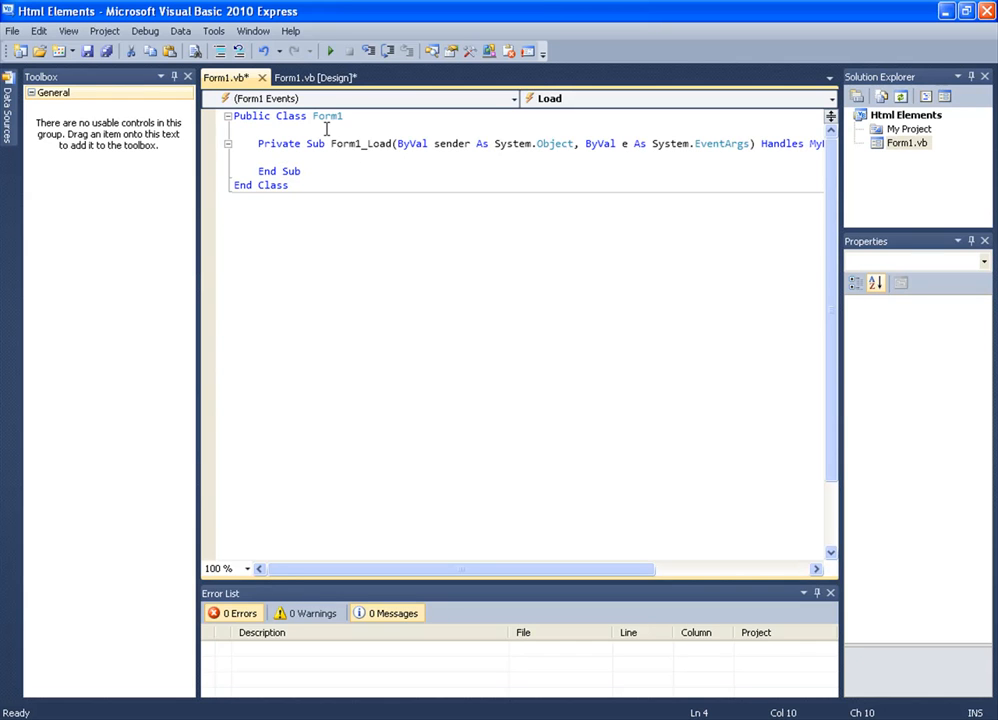
{"action": "type", "text": "WebBrowser1.navigate(\"www.youtube.co"}
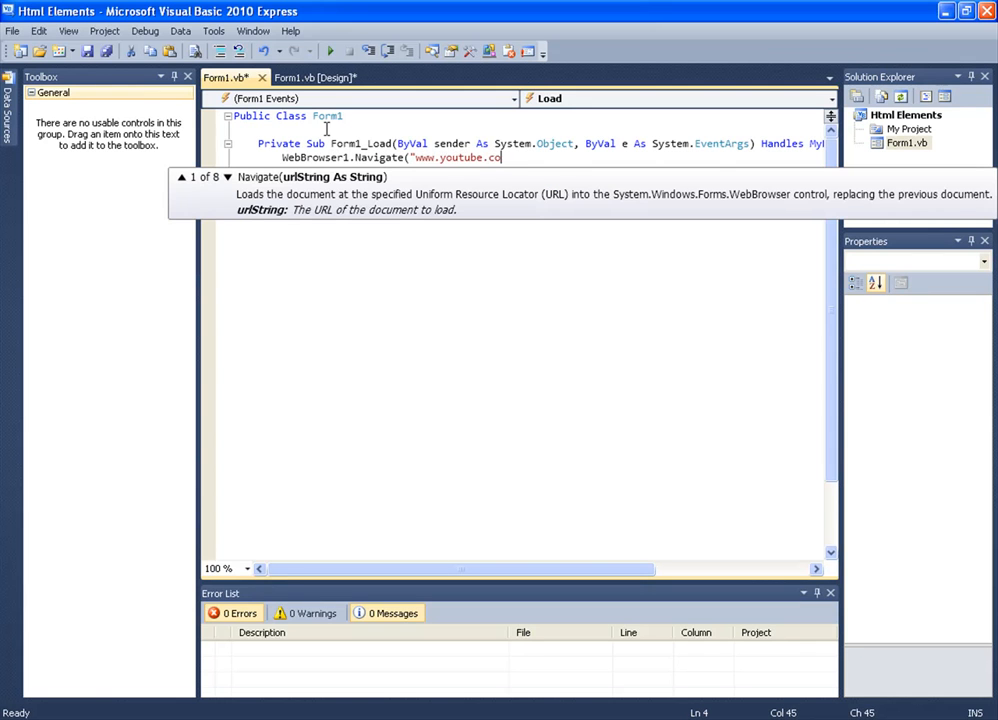
{"action": "type", "text": "m\")"}
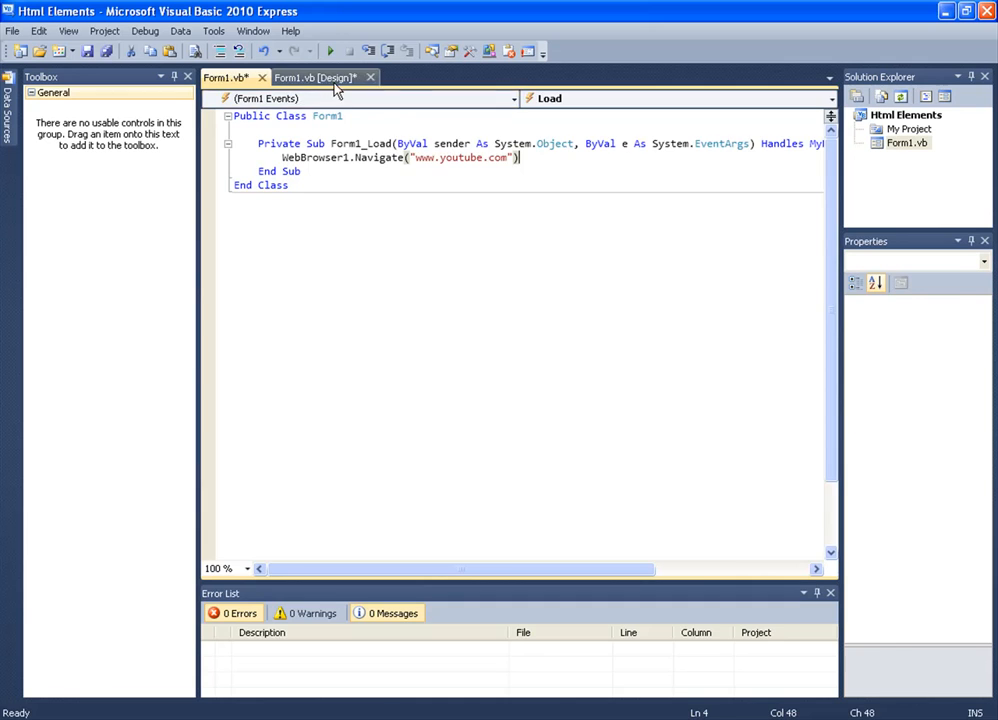
{"action": "left_click", "coordinate": [318, 76]}
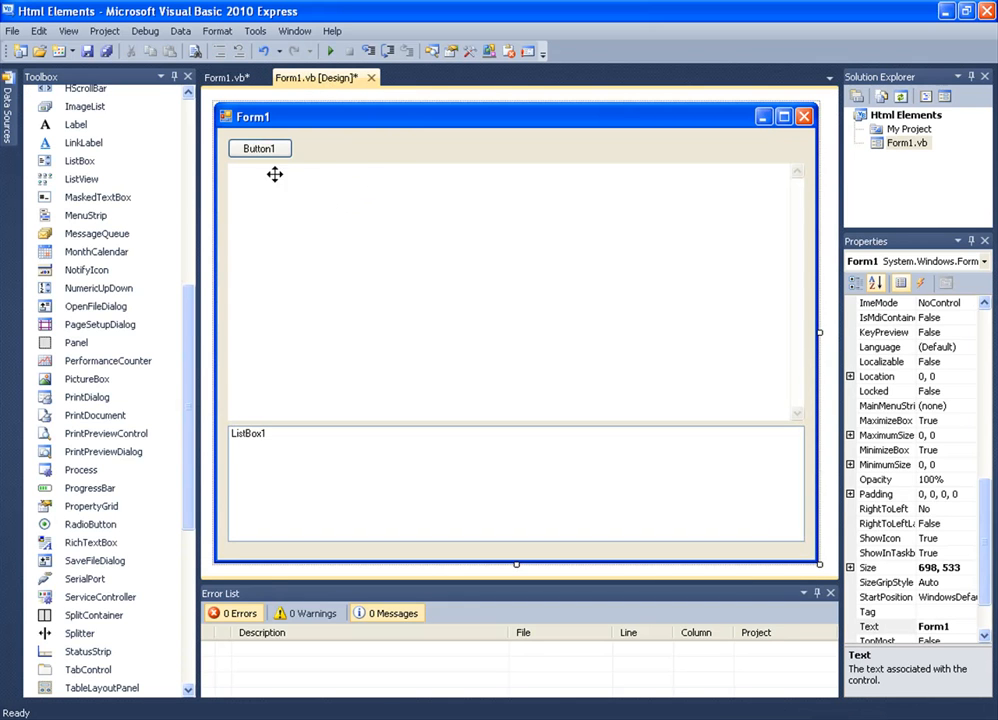
Relabel Button1's caption to Retreive and open its Click handler
{"action": "left_click", "coordinate": [516, 290]}
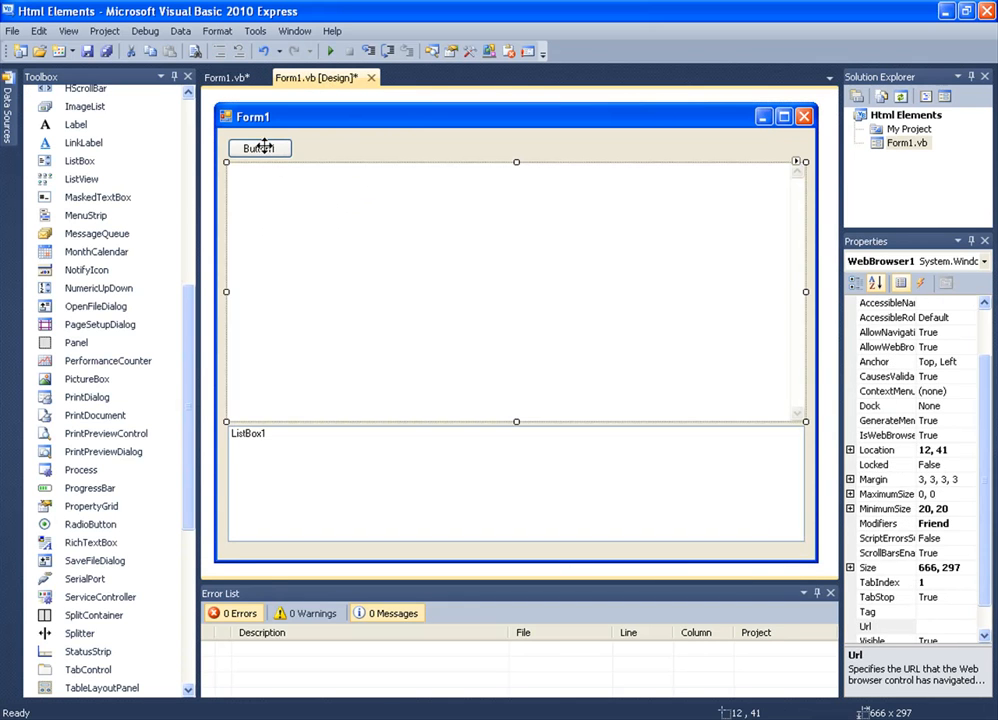
{"action": "left_click", "coordinate": [258, 148]}
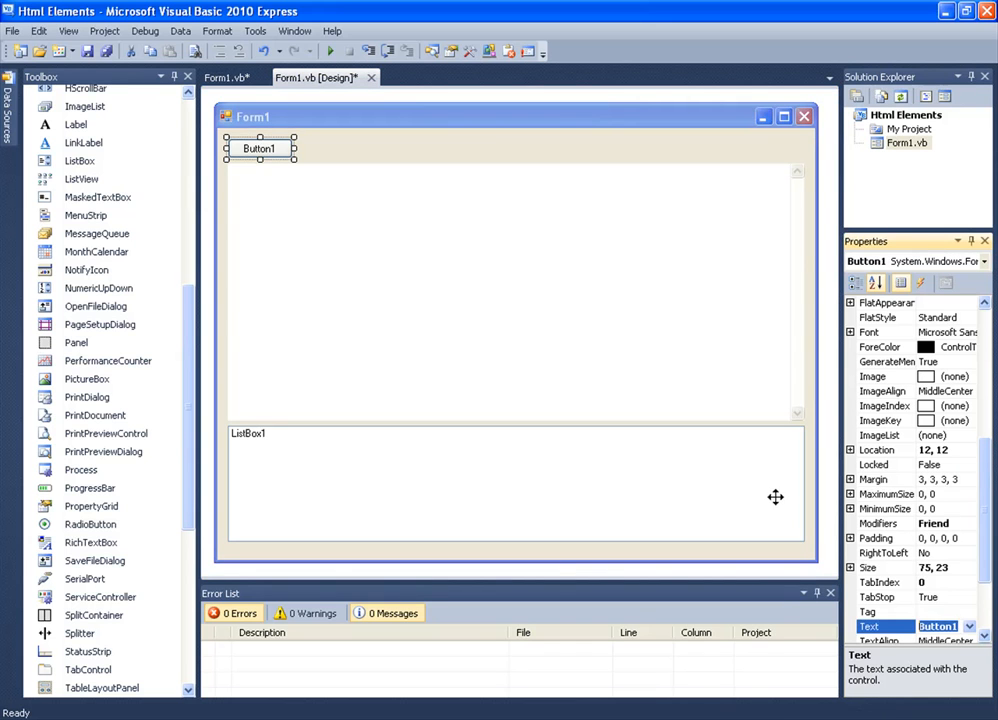
{"action": "type", "text": "etreive"}
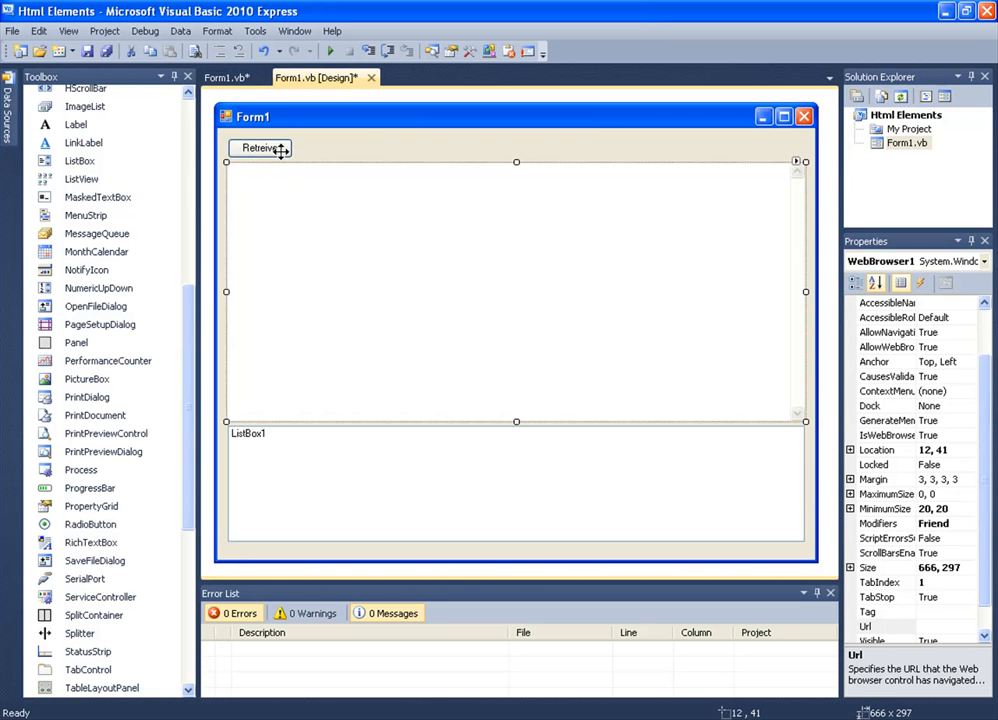
{"action": "left_click", "coordinate": [224, 76]}
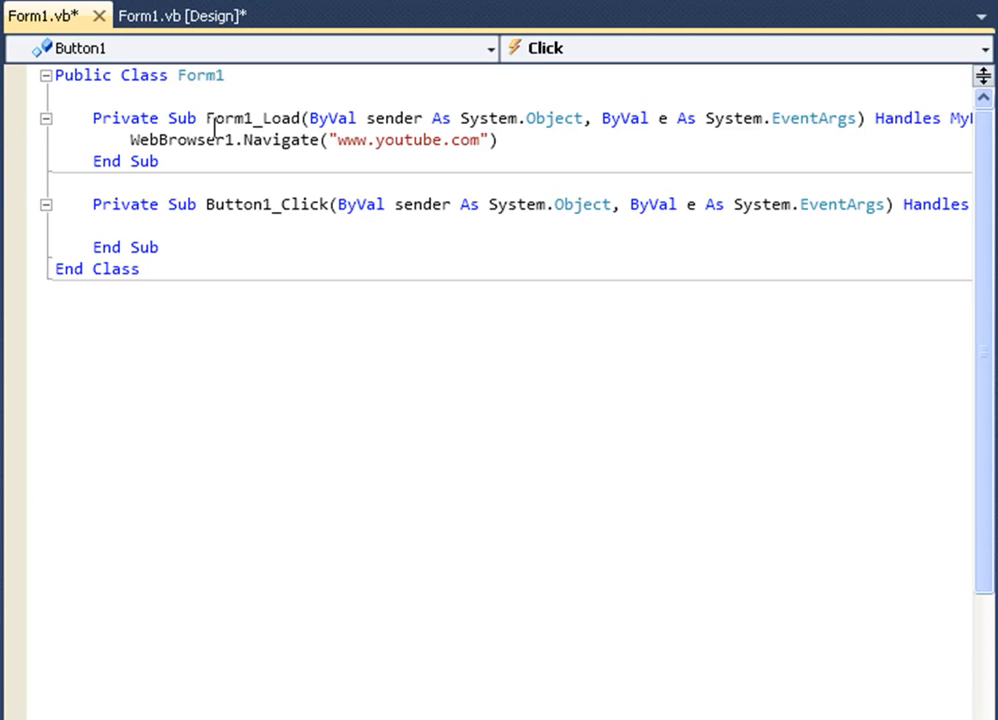
Declare Dim allelements As HtmlElementCollection = WebBrowser1.Document.All in Button1_Click
{"action": "left_click", "coordinate": [132, 224]}
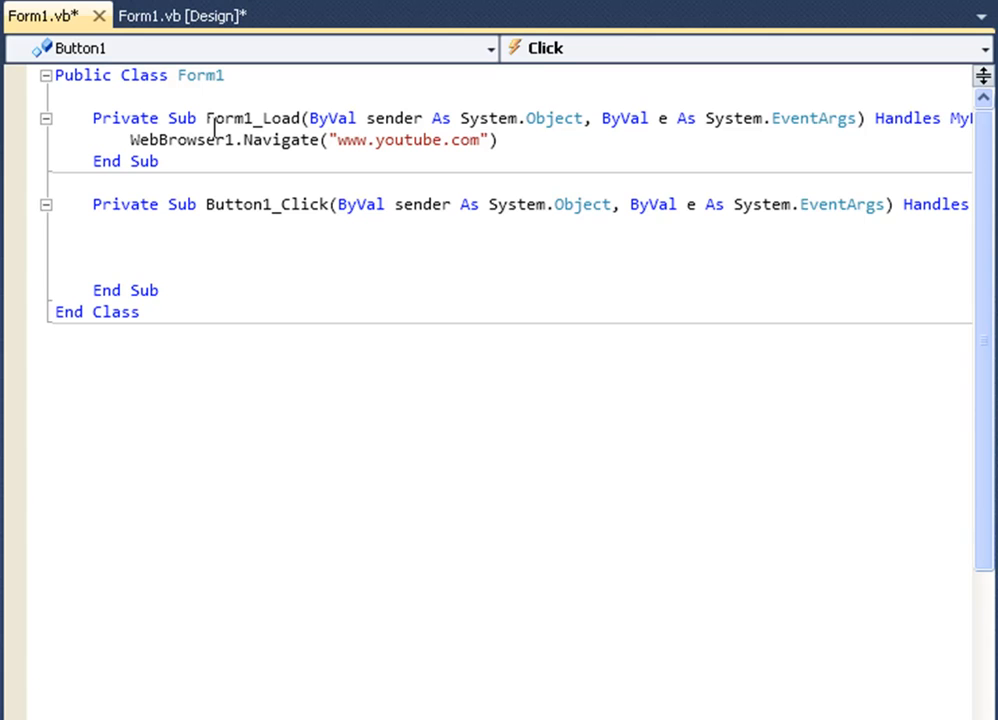
{"action": "type", "text": "cim"}
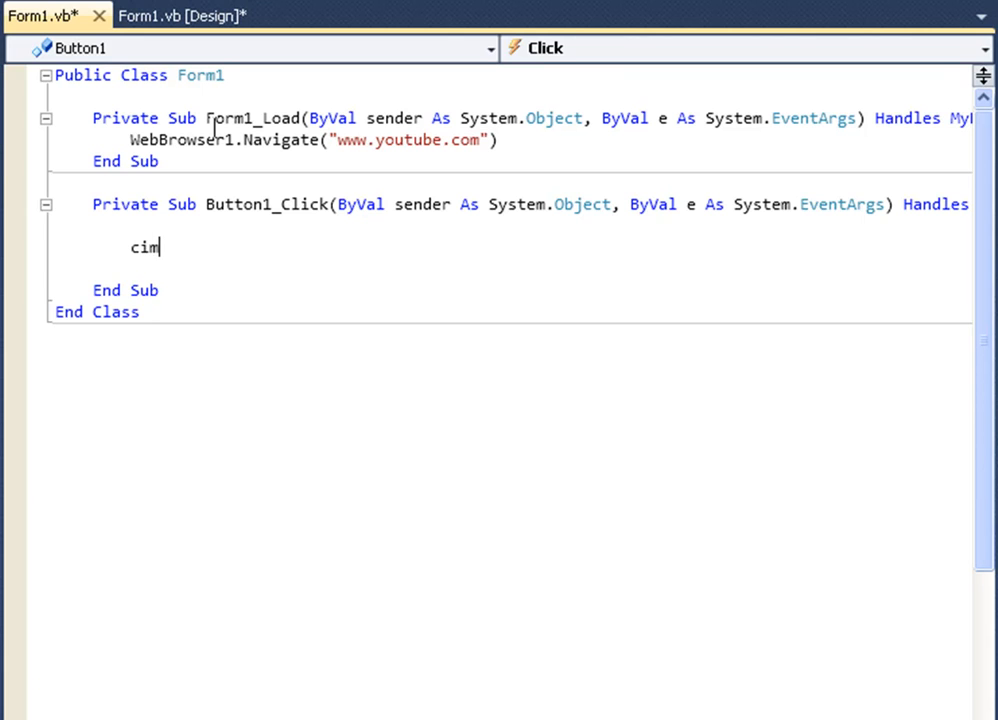
{"action": "type", "text": "Dim all"}
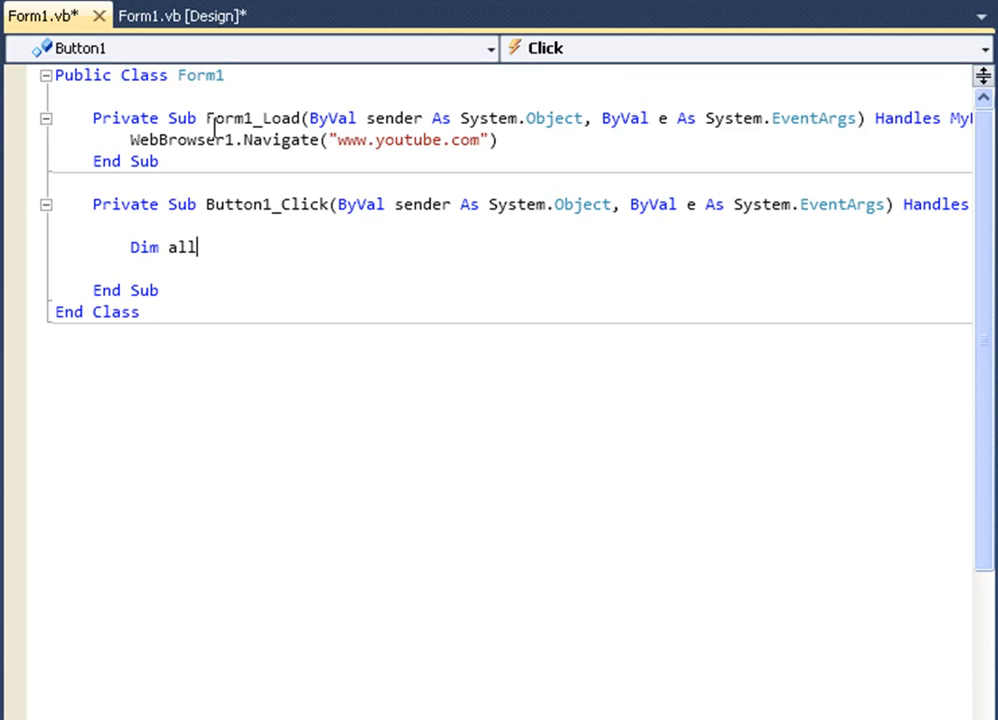
{"action": "type", "text": "elements As h"}
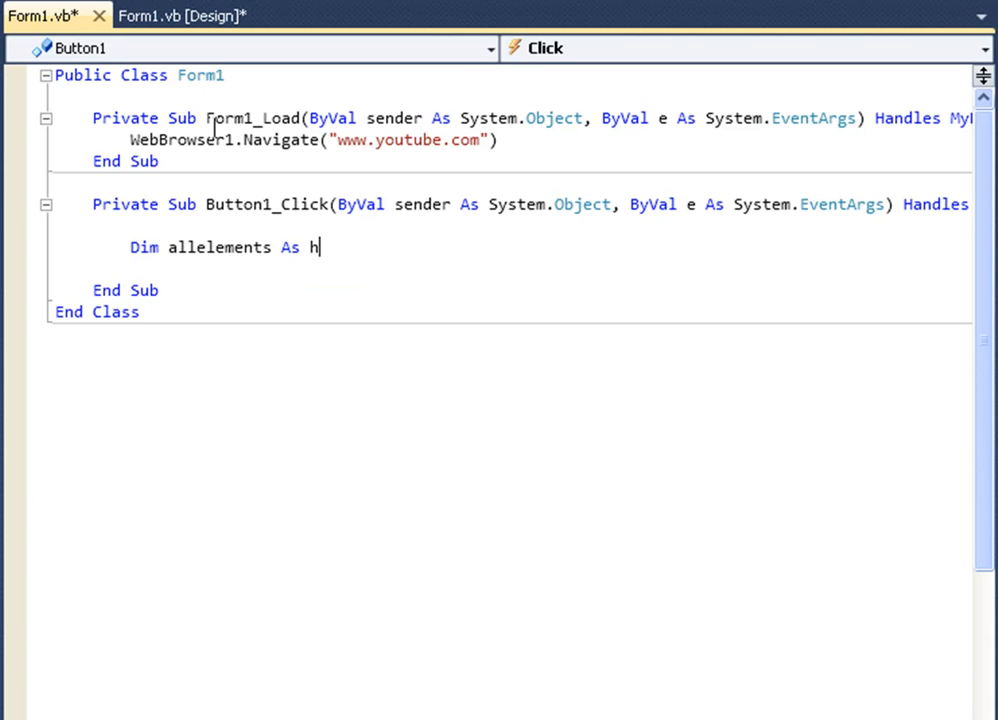
{"action": "type", "text": "tmlelementcollection ="}
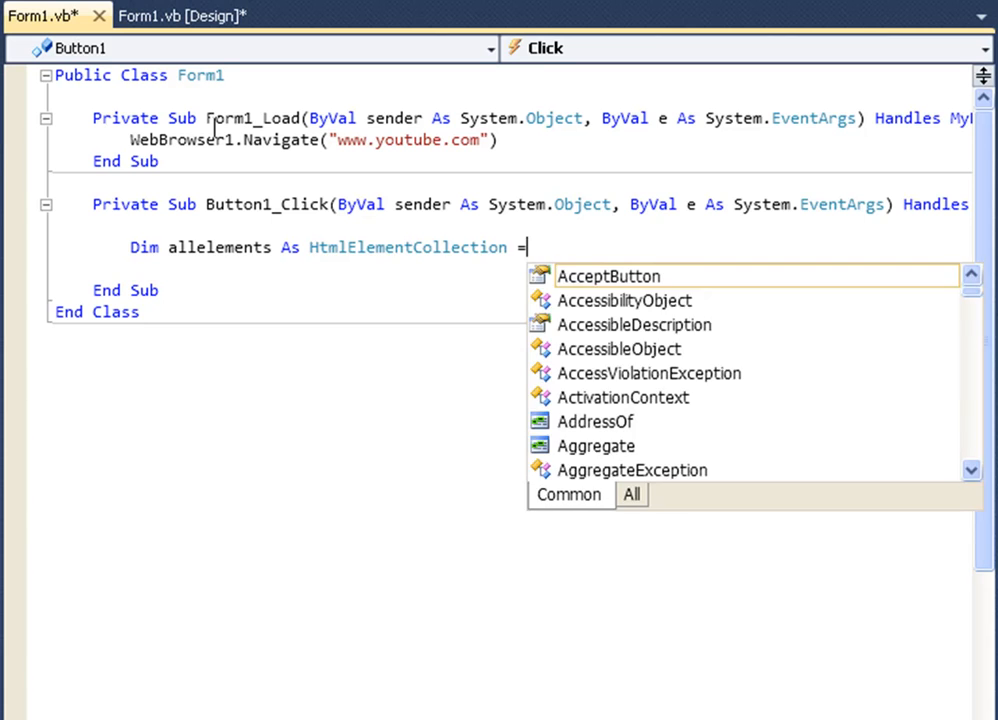
{"action": "type", "text": "webbrowser1"}
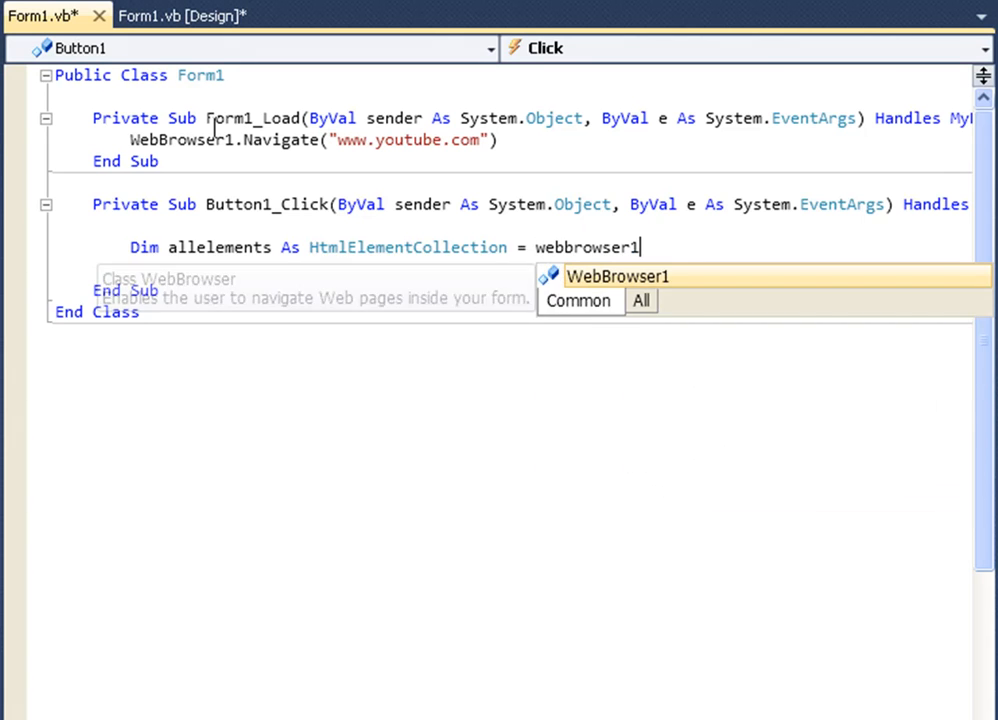
{"action": "type", "text": ".Document.all"}
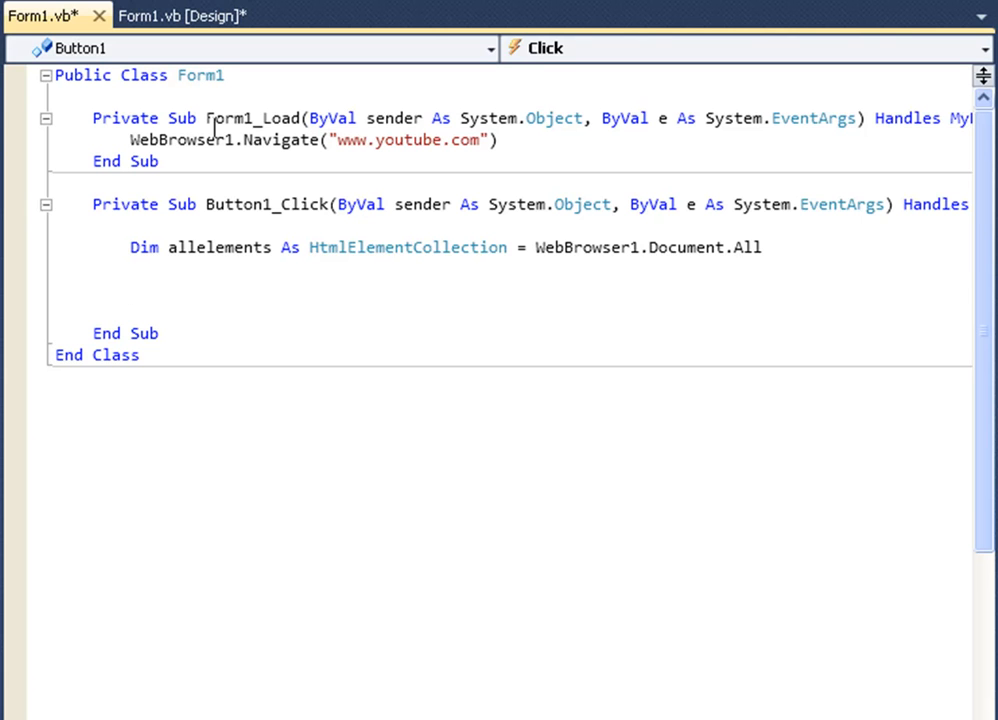
Write For Each webpageelement As HtmlElement In allelements adding ListBox1.Items.Add(webpageelement.GetAttribute("src"))
{"action": "type", "text": "For Each"}
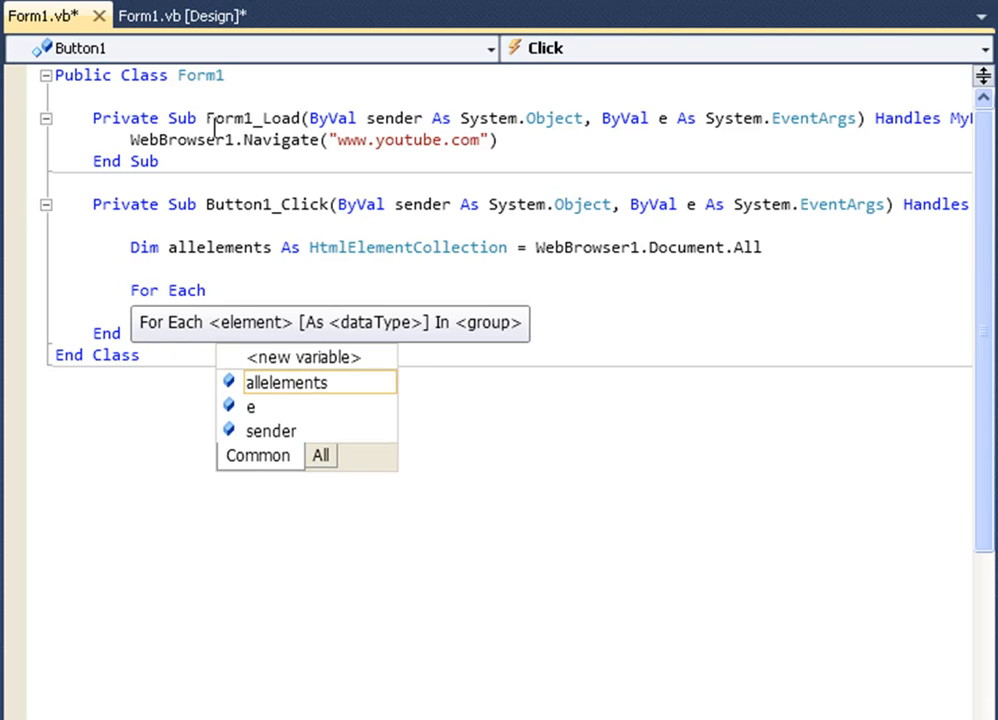
{"action": "type", "text": "webpageelement"}
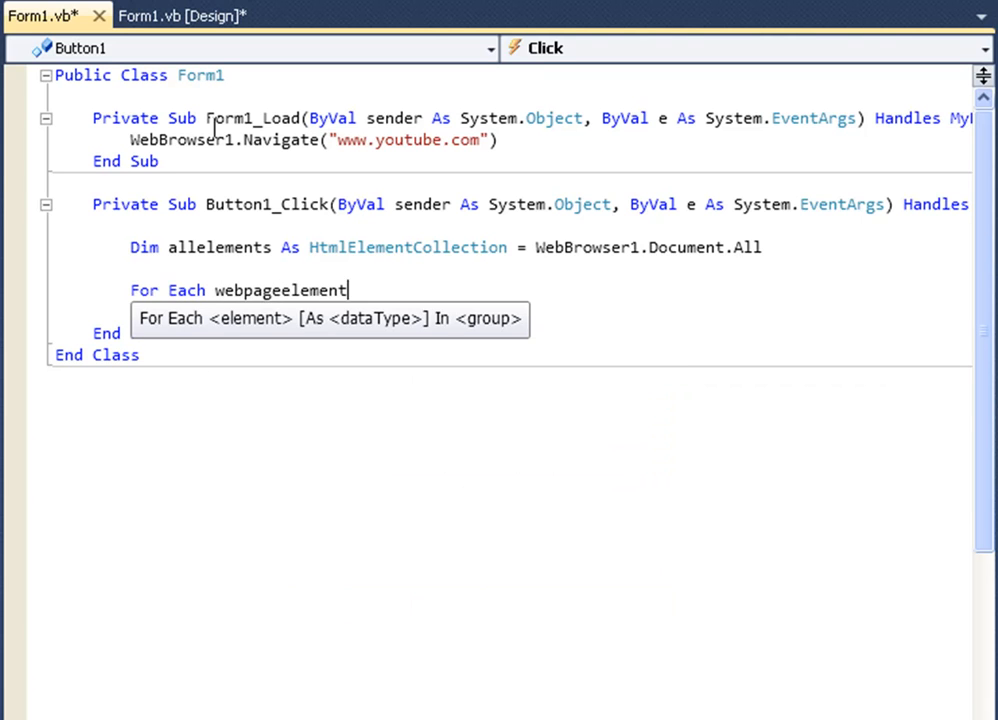
{"action": "type", "text": "As Html_Elements;"}
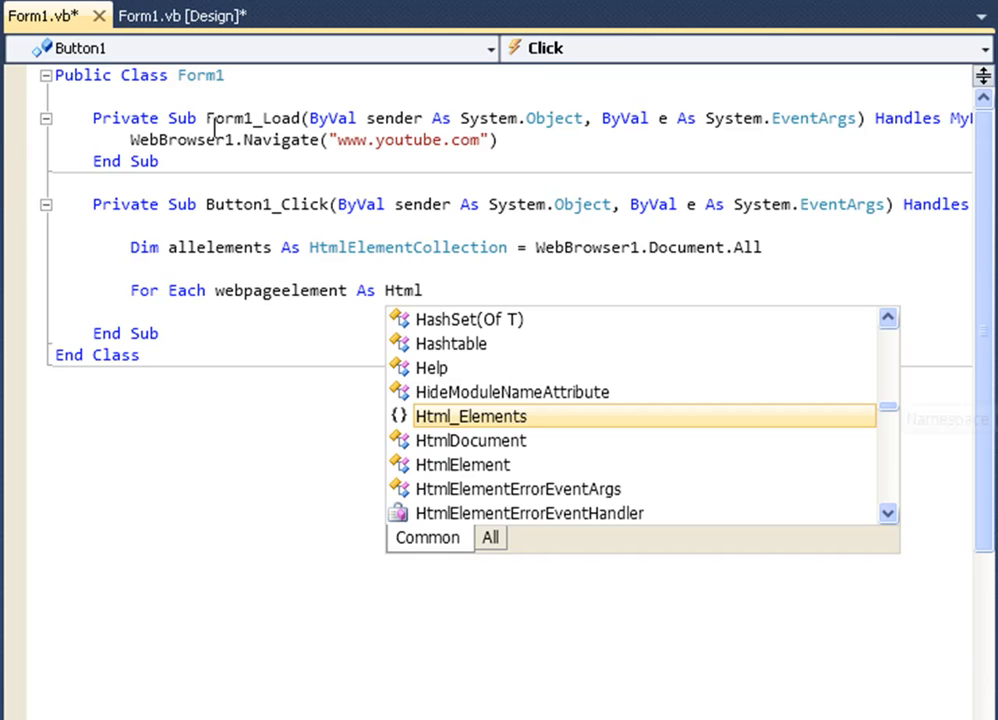
{"action": "type", "text": "Element In allelements"}
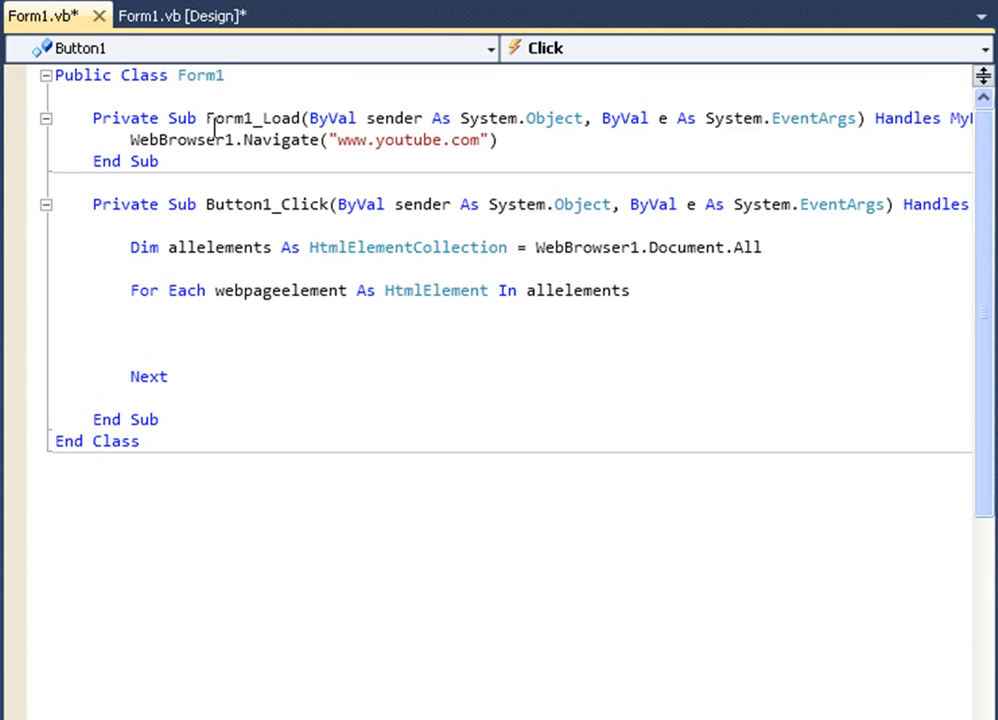
{"action": "type", "text": "listbox"}
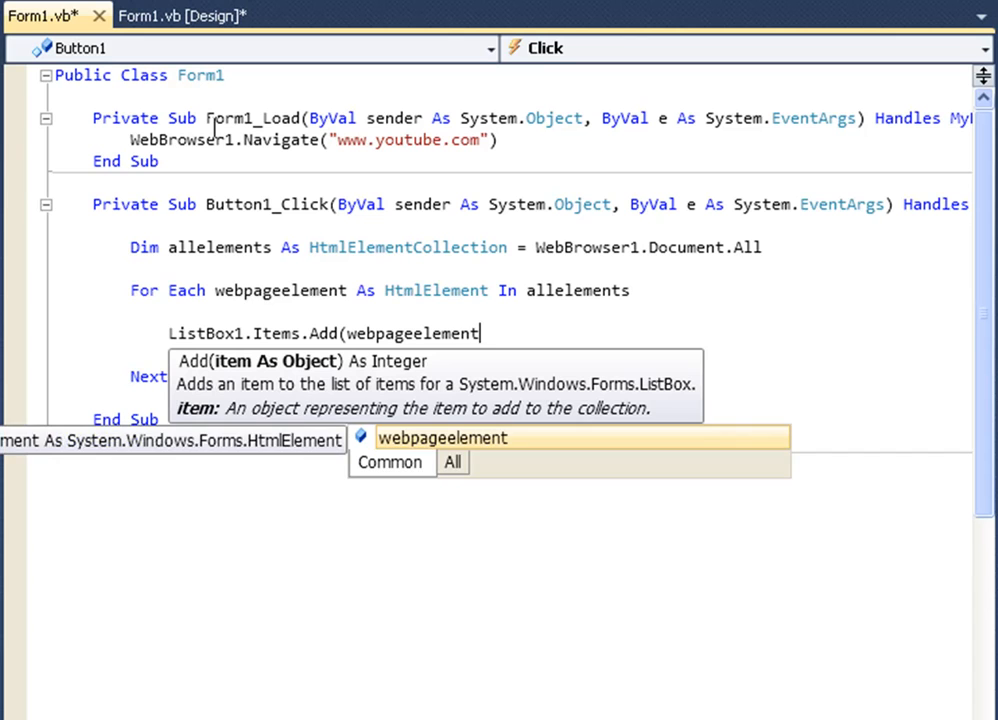
{"action": "type", "text": ".getatt"}
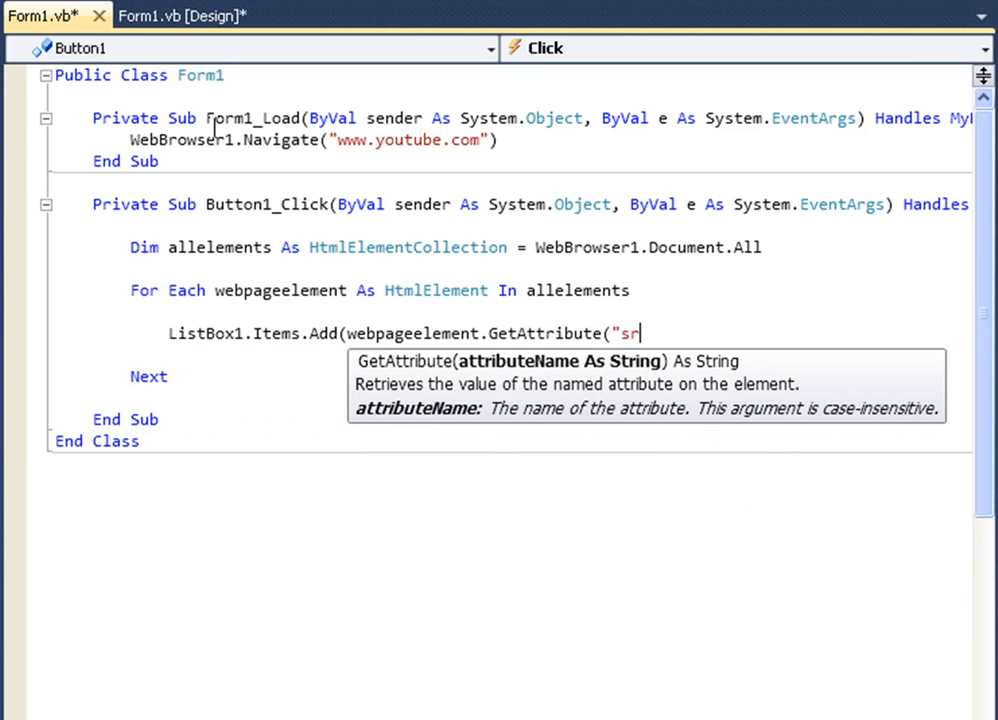
{"action": "type", "text": "c\"))"}
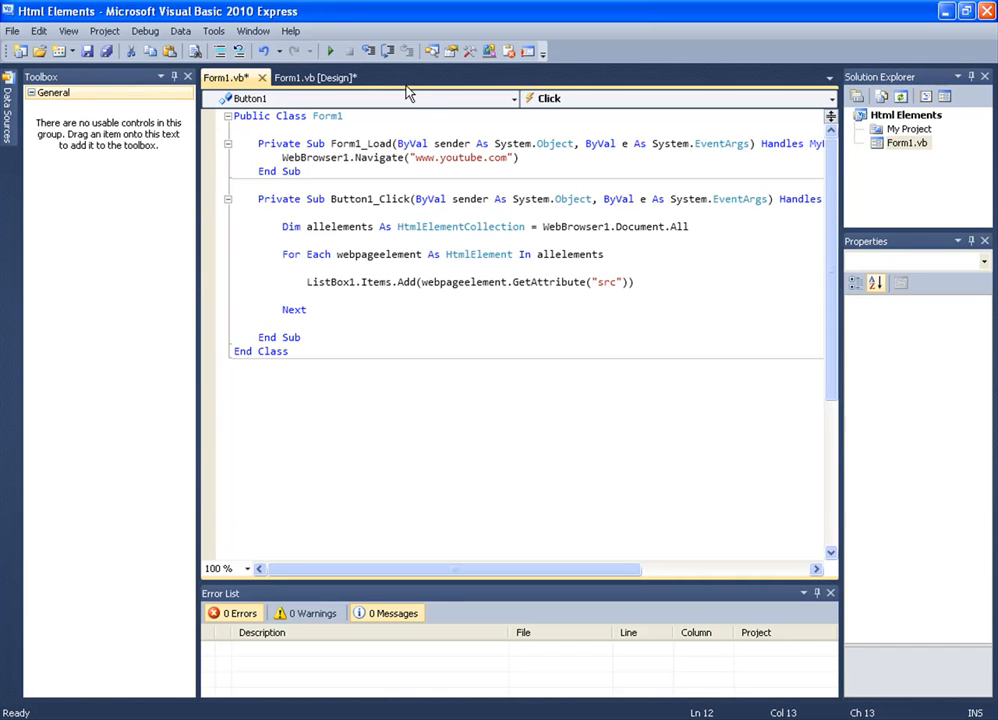
Start debugging so the Html Elements form runs showing YouTube and an empty list
{"action": "left_click", "coordinate": [330, 50]}
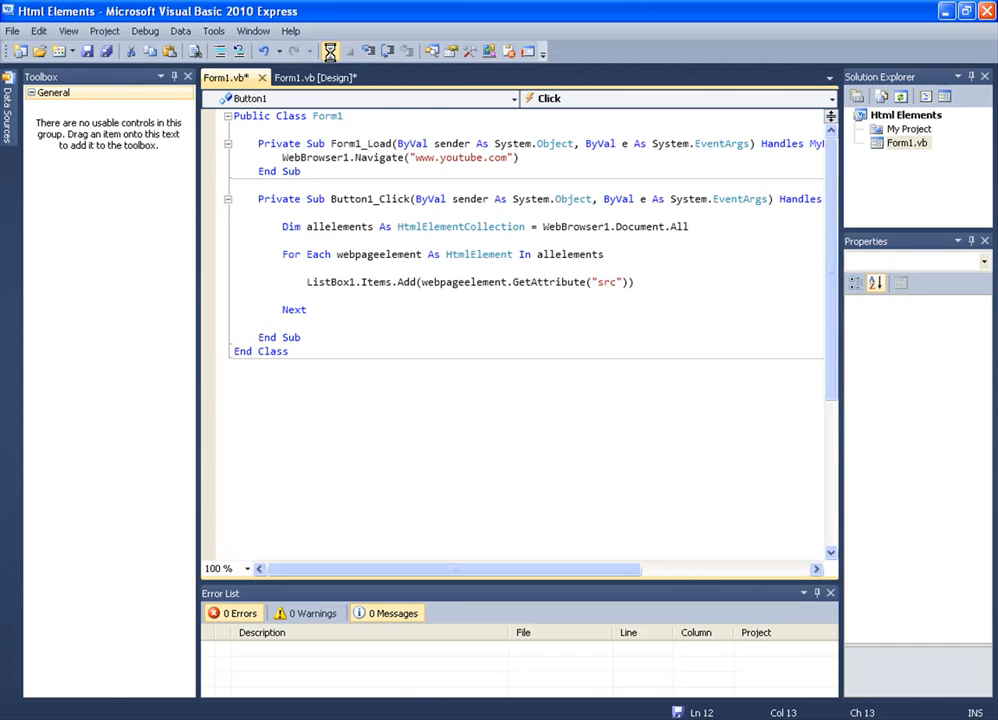
{"action": "left_click", "coordinate": [312, 52]}
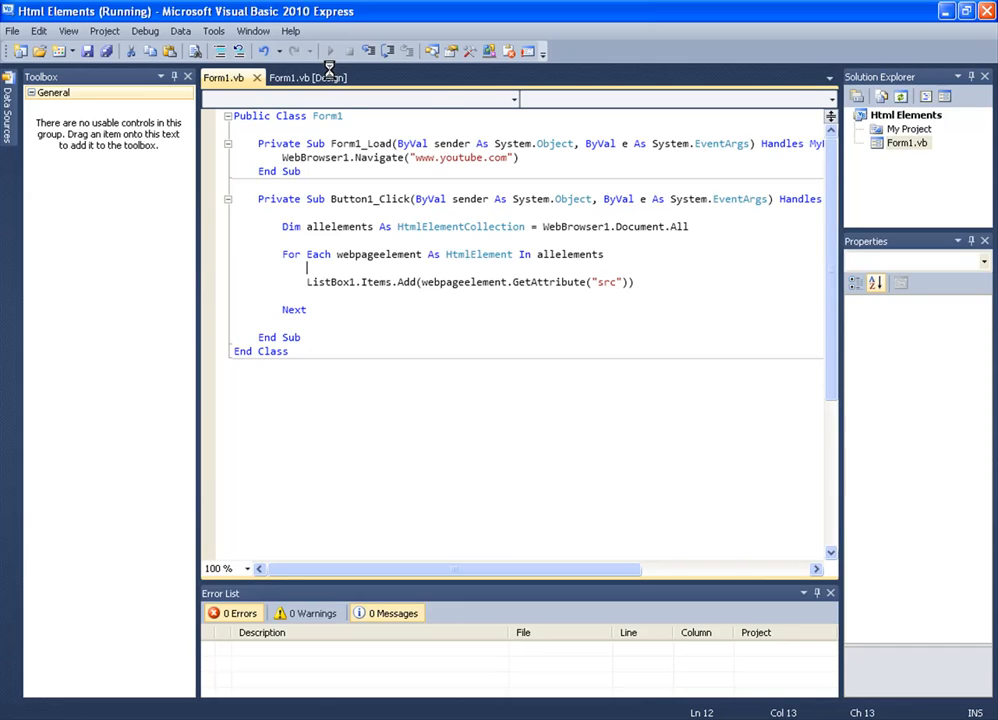
{"action": "left_click", "coordinate": [328, 52]}
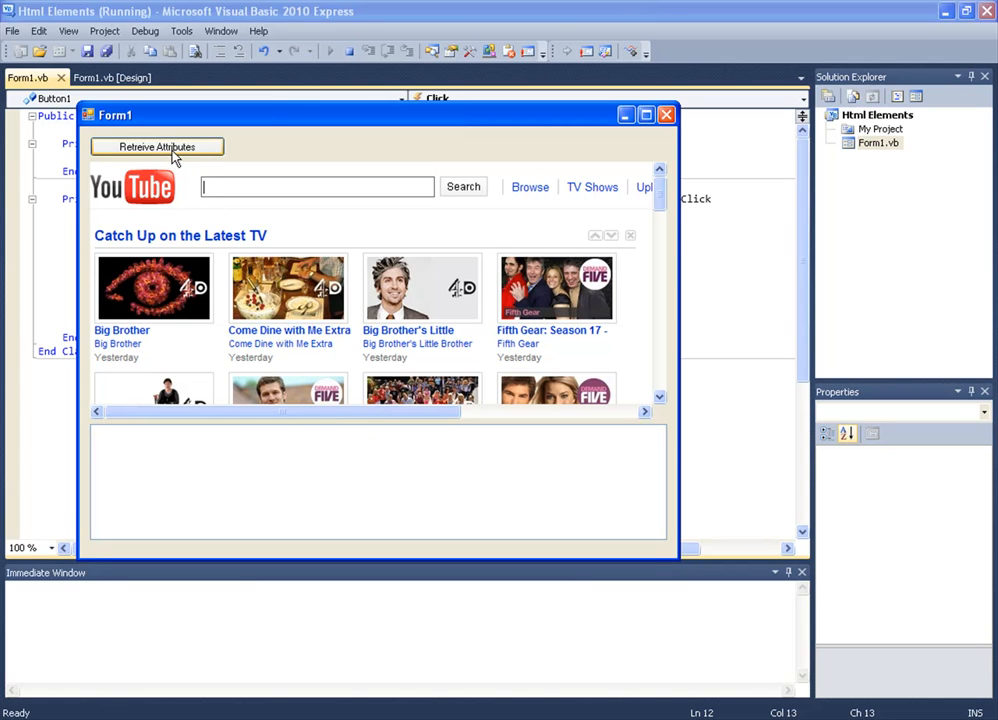
{"action": "mouse_move", "coordinate": [260, 450]}
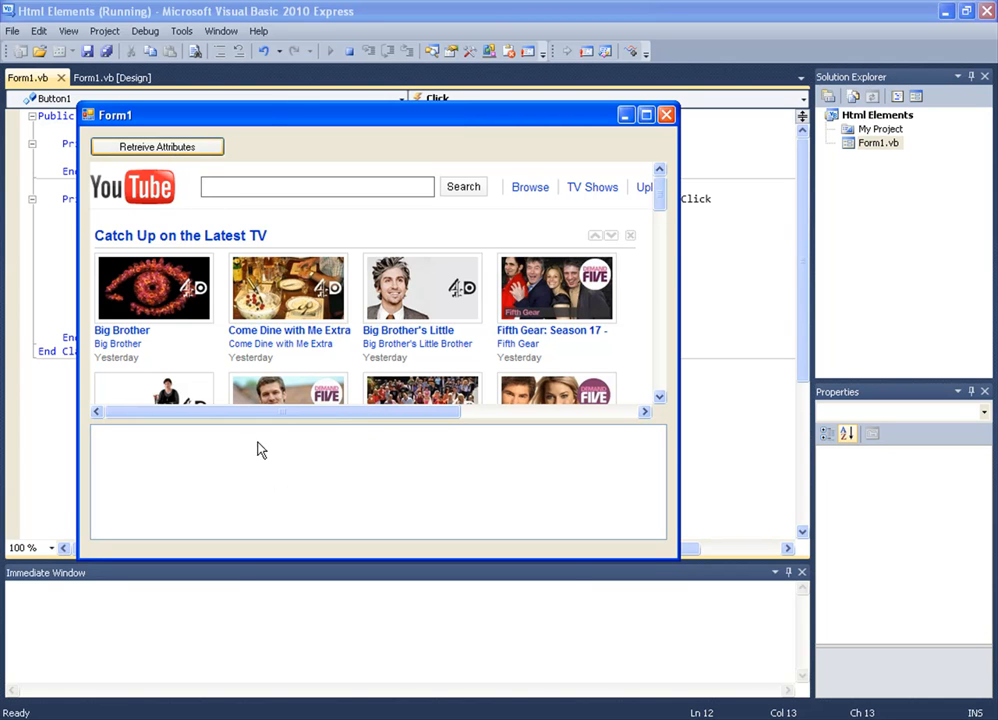
{"action": "mouse_move", "coordinate": [532, 370]}
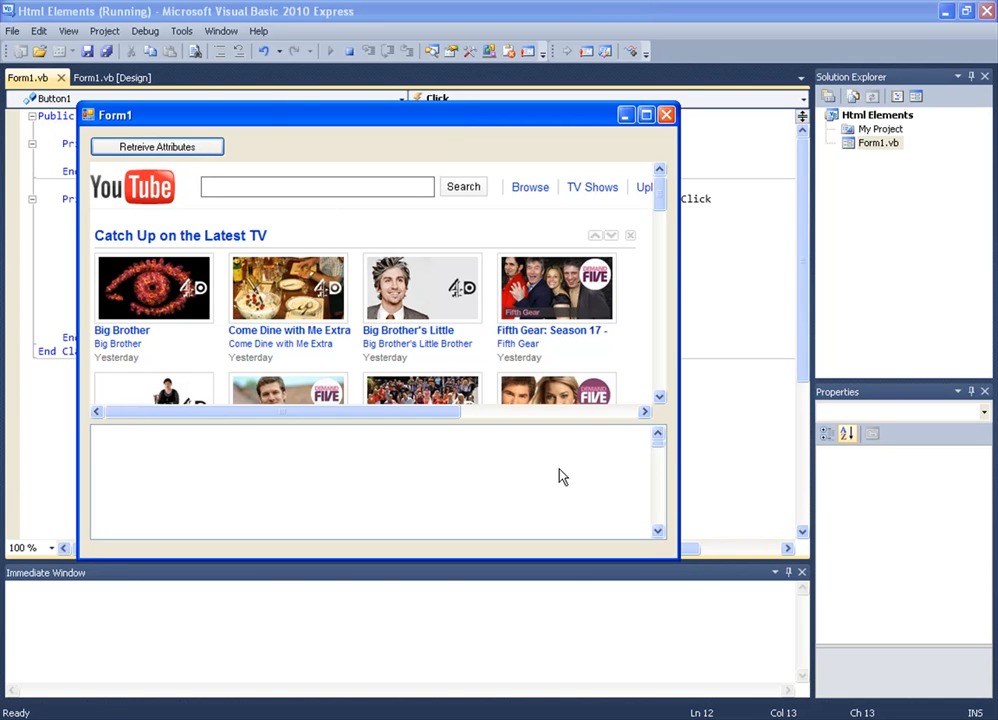
{"action": "mouse_move", "coordinate": [620, 440]}
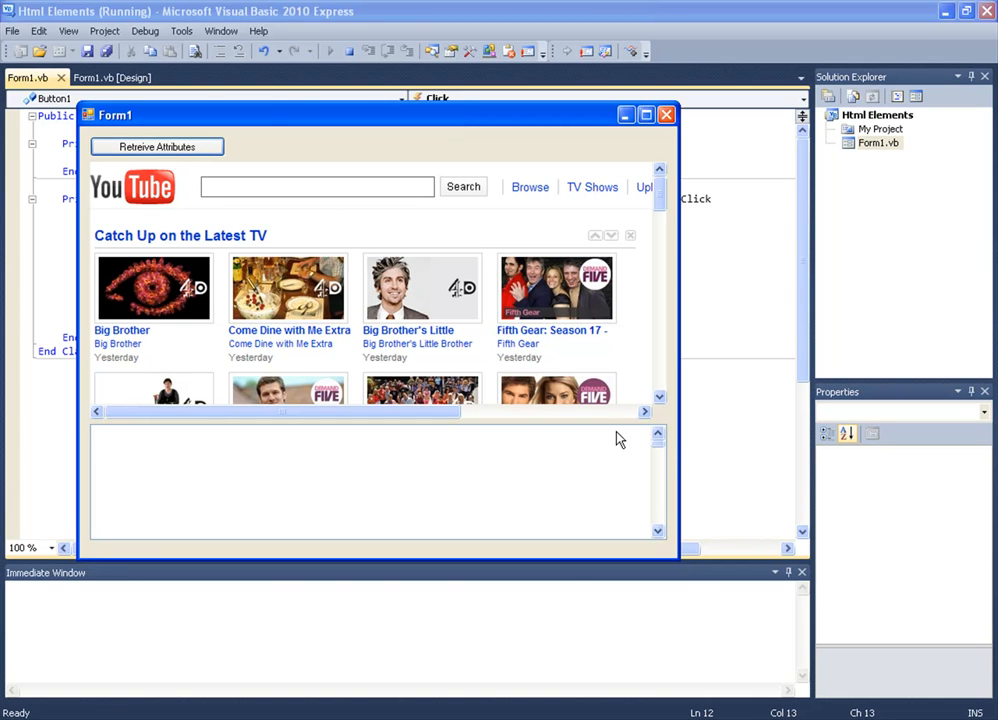
{"action": "mouse_move", "coordinate": [560, 488]}
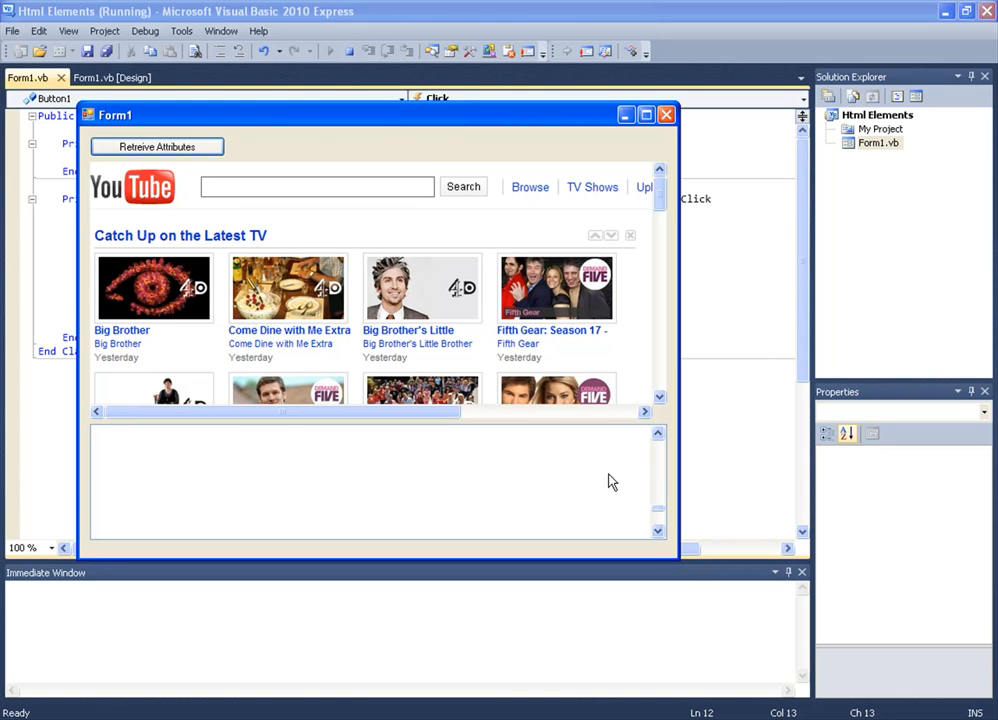
Bring the IDE's Button1_Click code in front of the running Form1 window
{"action": "left_click", "coordinate": [666, 114]}
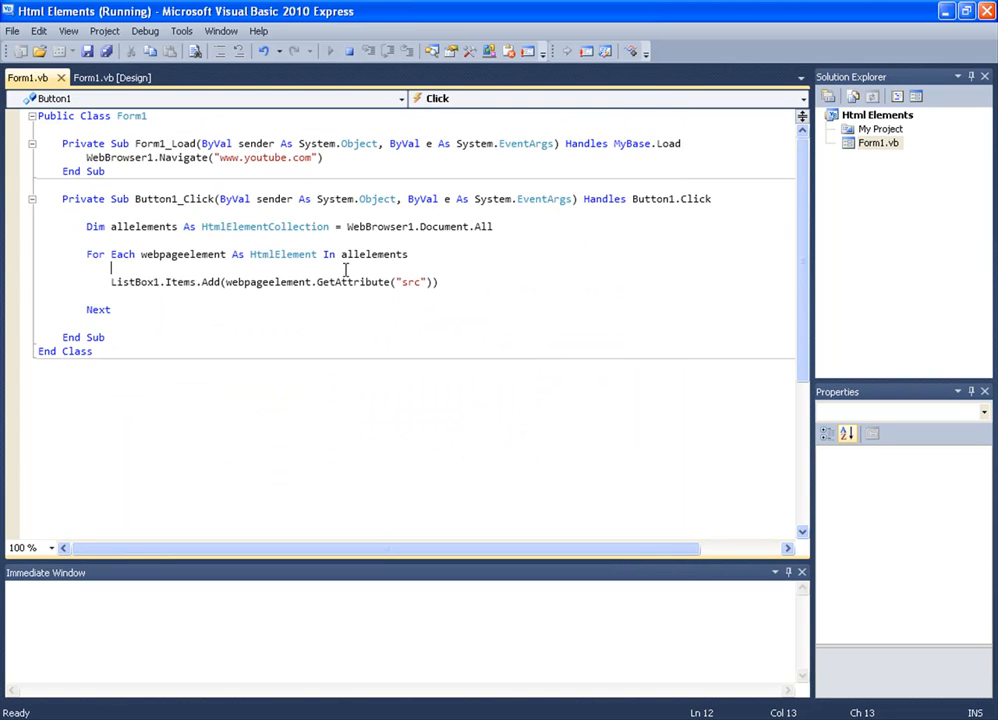
{"action": "mouse_move", "coordinate": [436, 240]}
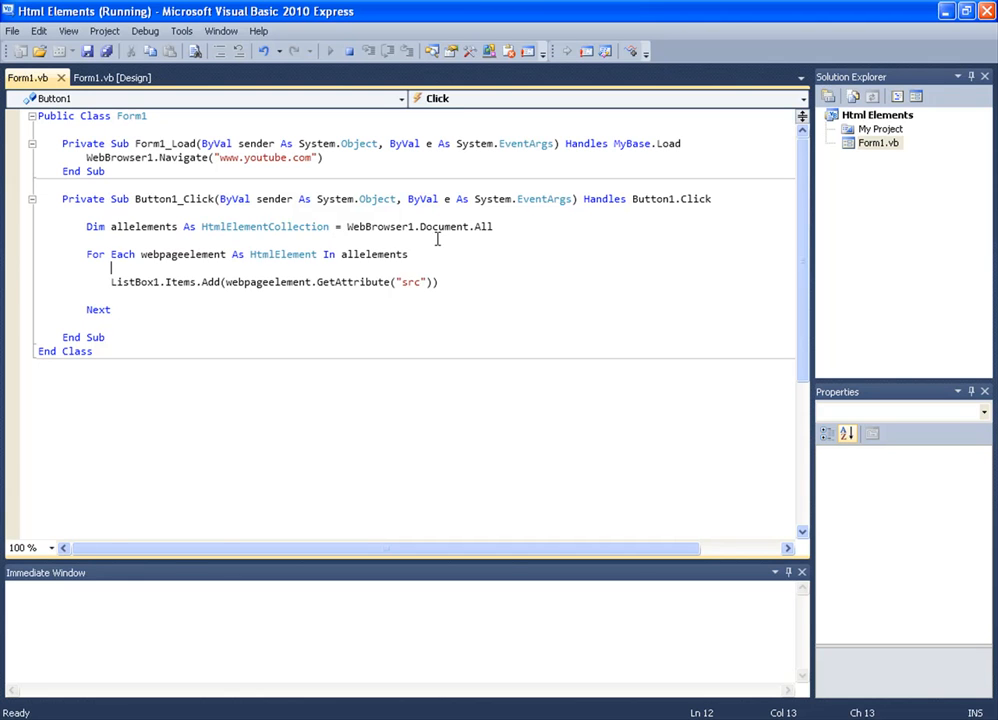
{"action": "mouse_move", "coordinate": [388, 226]}
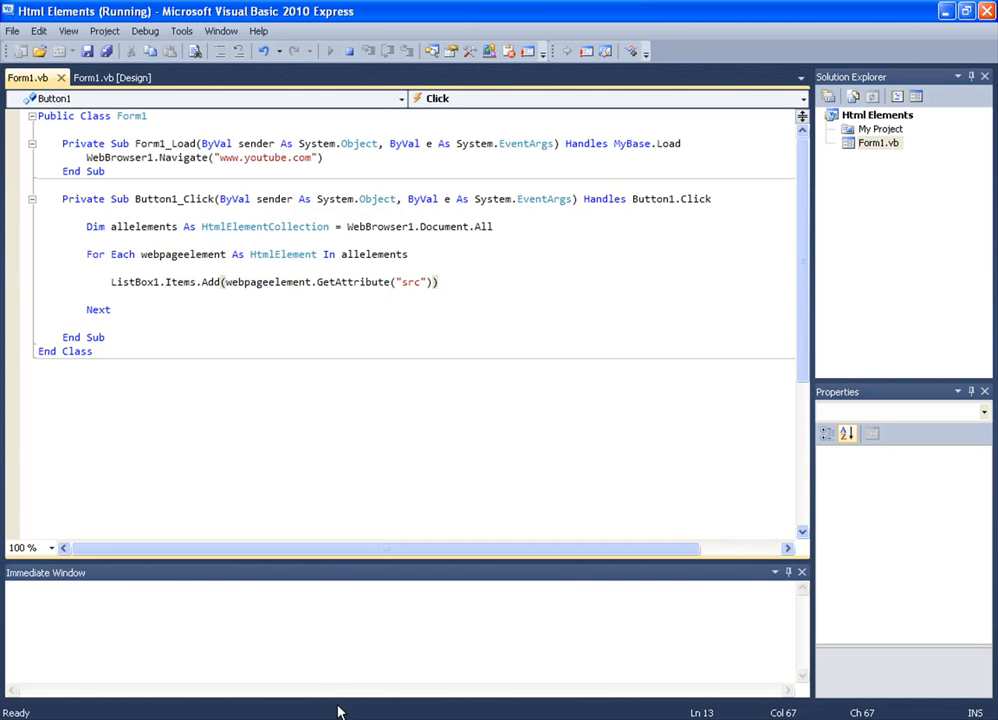
{"action": "mouse_move", "coordinate": [360, 644]}
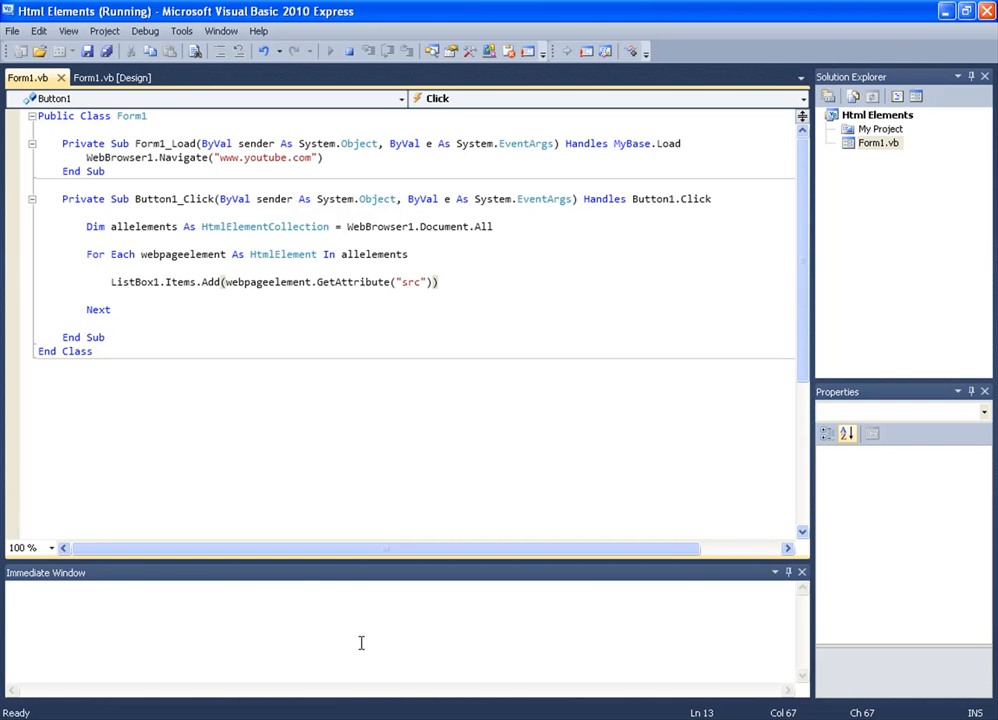
{"action": "mouse_move", "coordinate": [294, 596]}
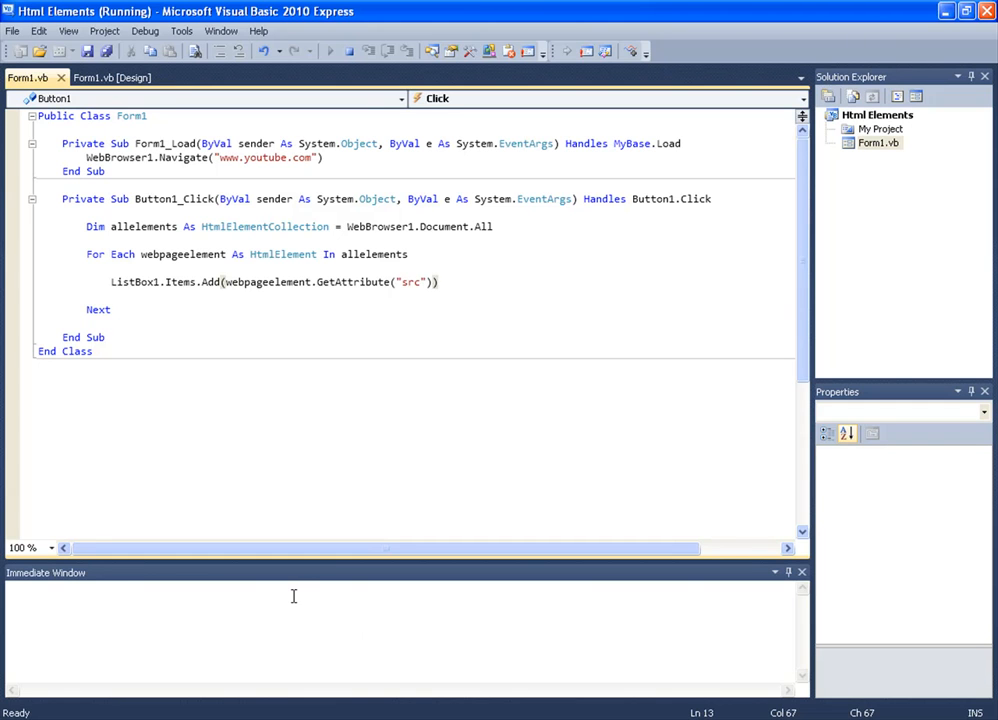